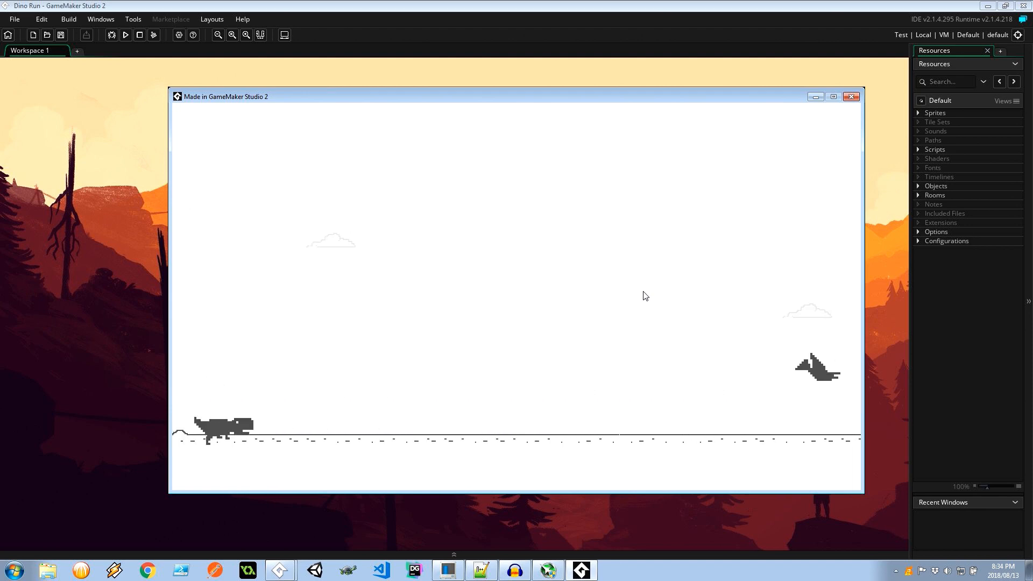
# Close the running Dino Run game window.
pyautogui.click(851, 96)
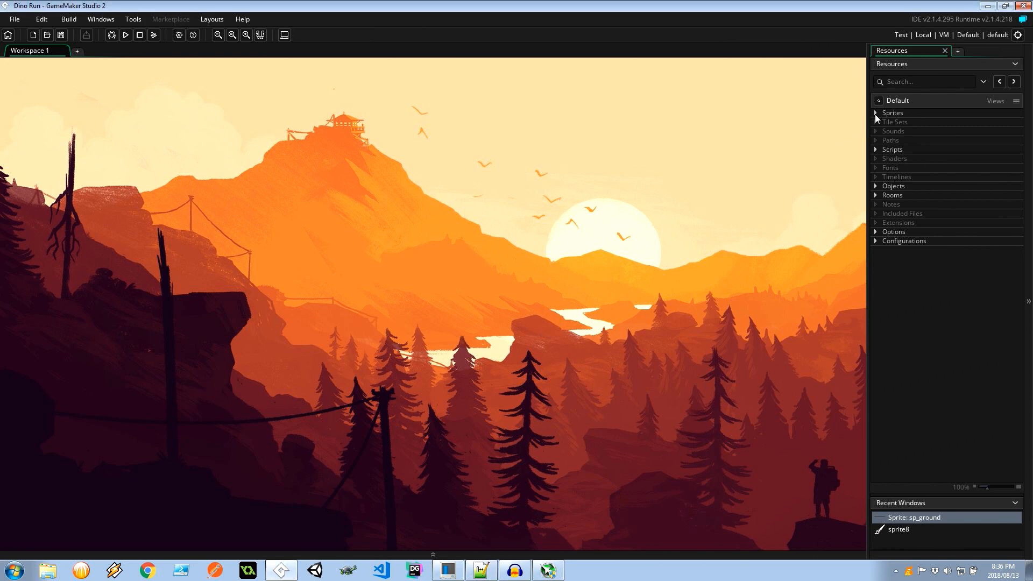
# Open spr_ground and step through its flat, dip, mound and pebbled frames.
pyautogui.click(875, 113)
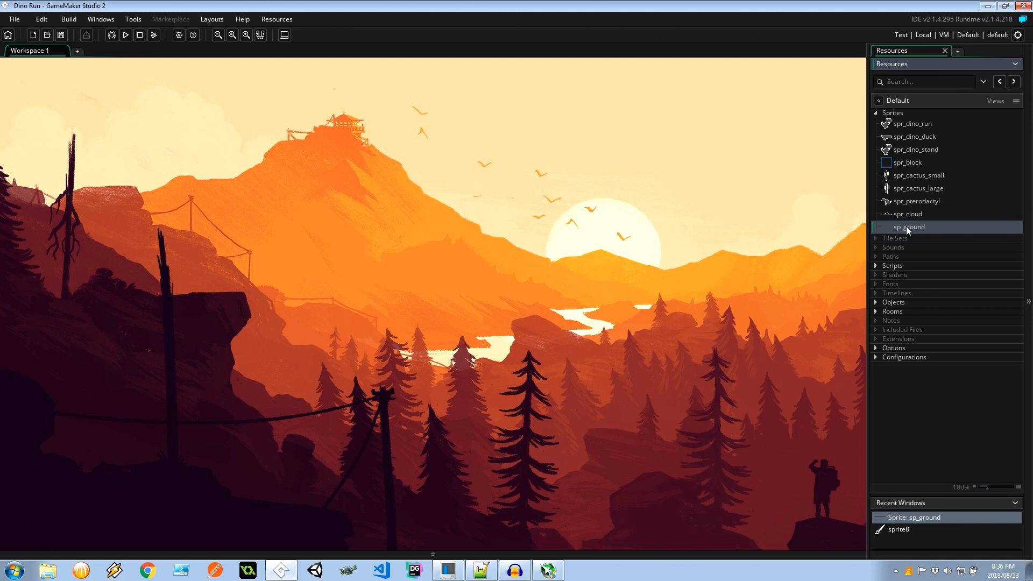
pyautogui.doubleClick(909, 227)
pyautogui.write('r')
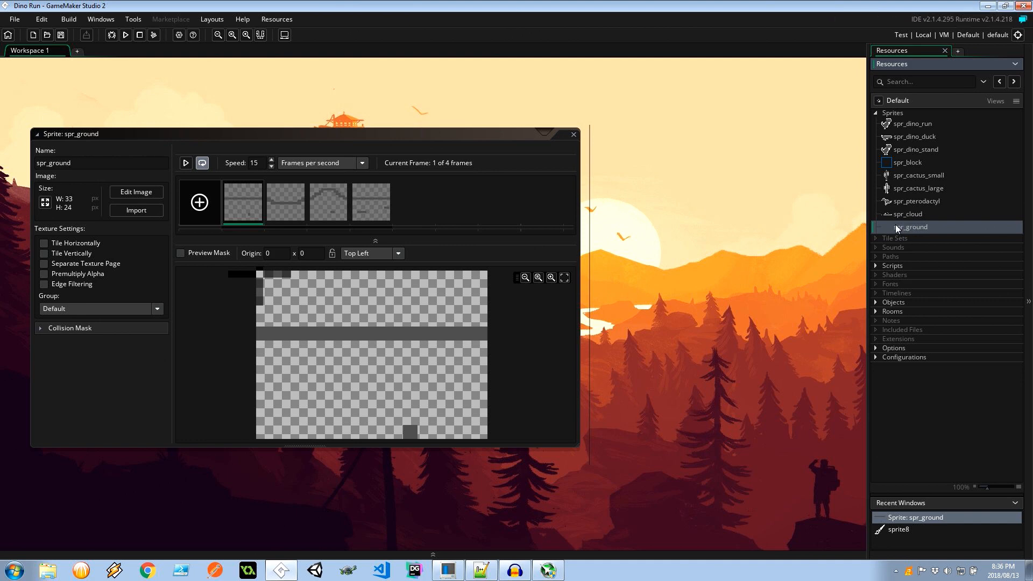
pyautogui.click(328, 202)
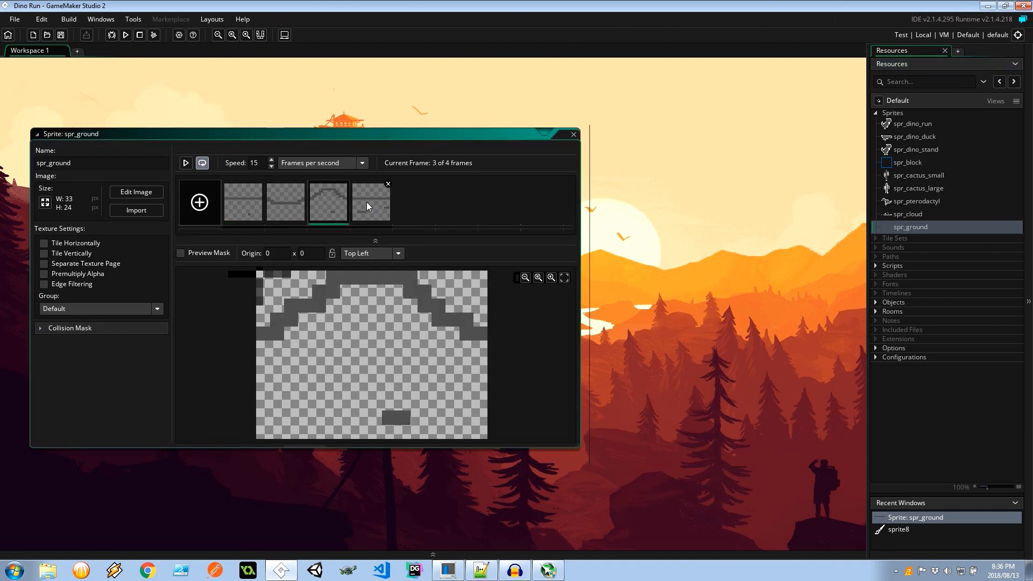
pyautogui.click(243, 203)
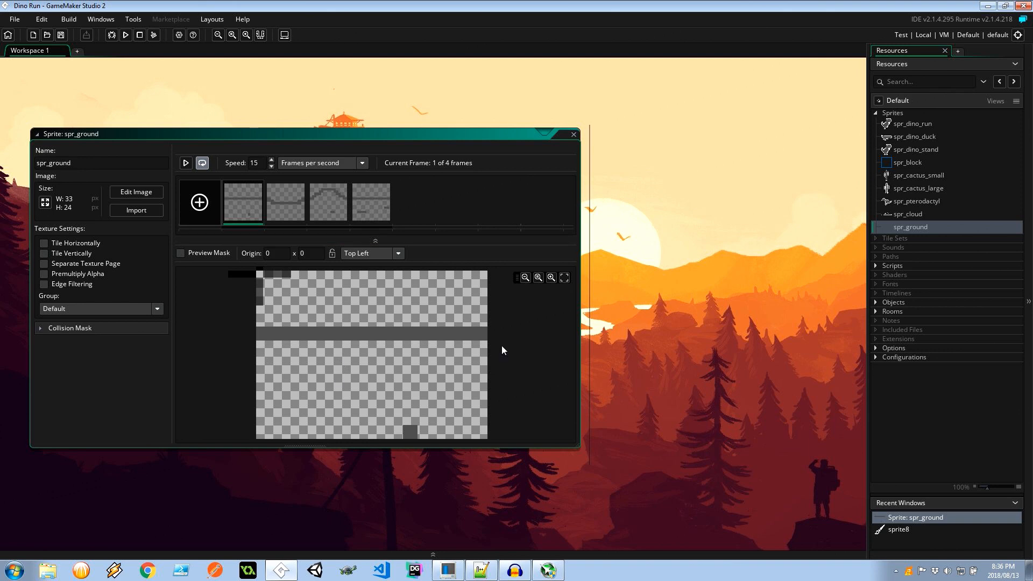
pyautogui.click(370, 202)
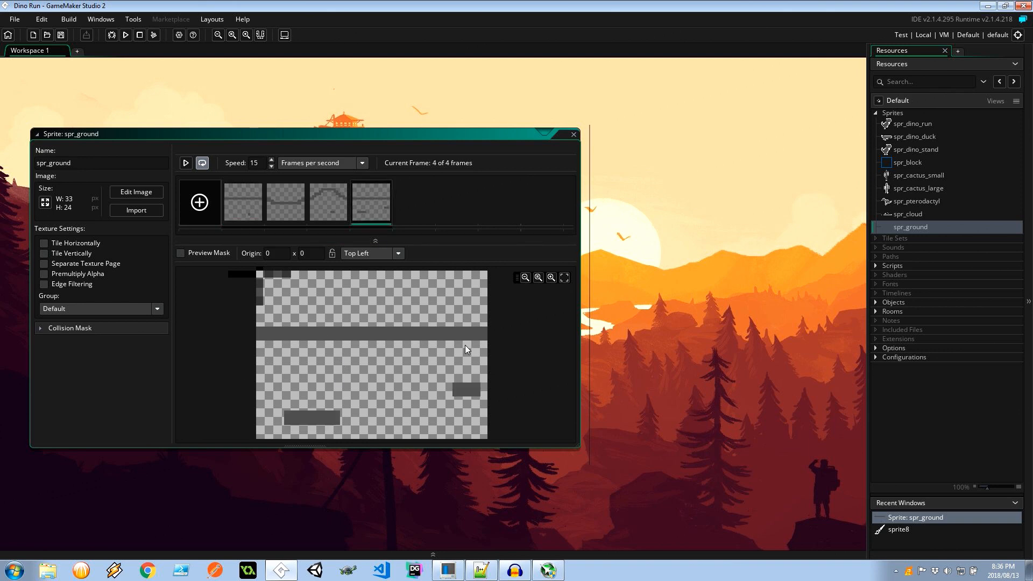
pyautogui.click(285, 202)
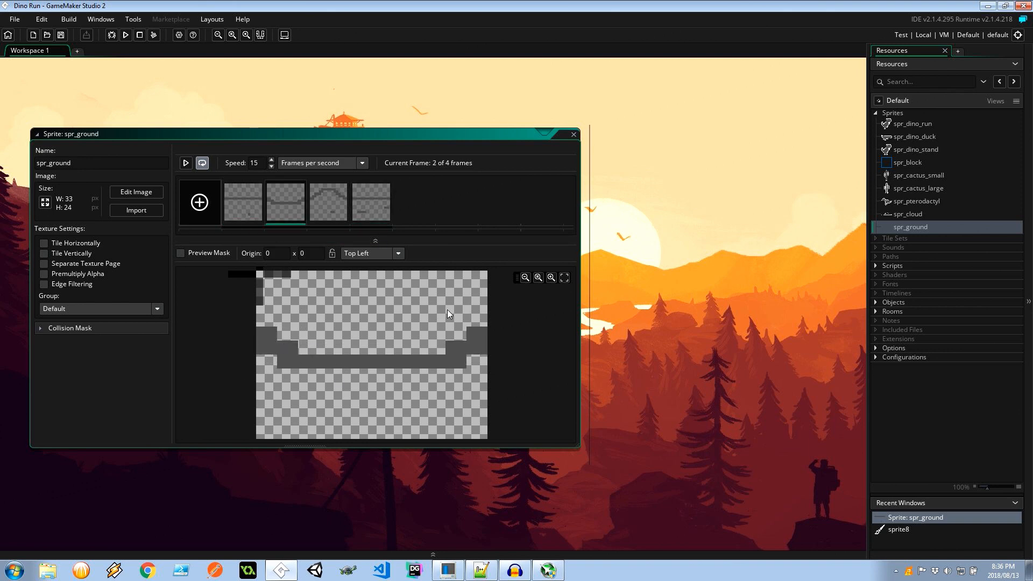
pyautogui.click(327, 202)
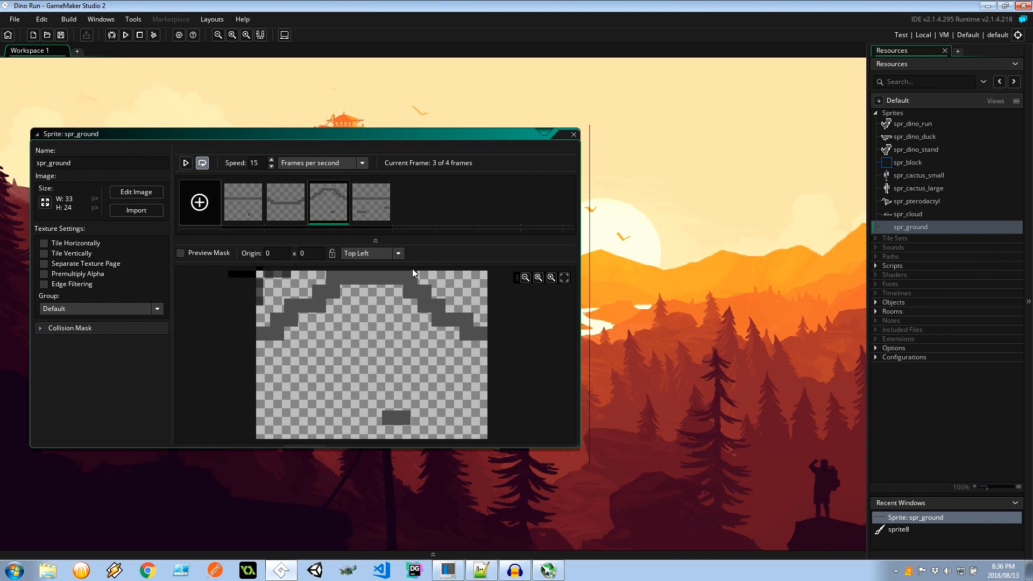
pyautogui.moveTo(243, 221)
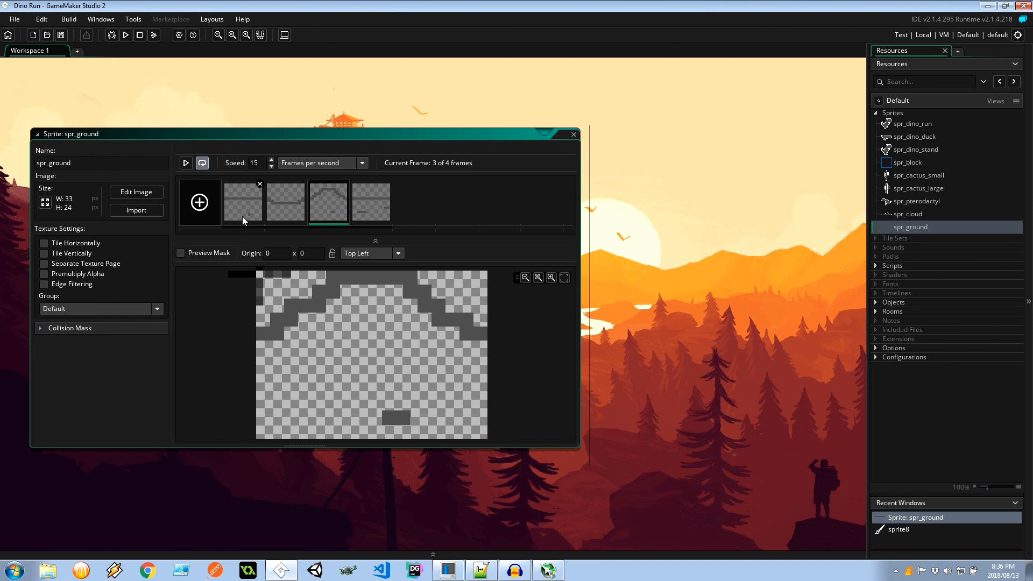
pyautogui.click(371, 202)
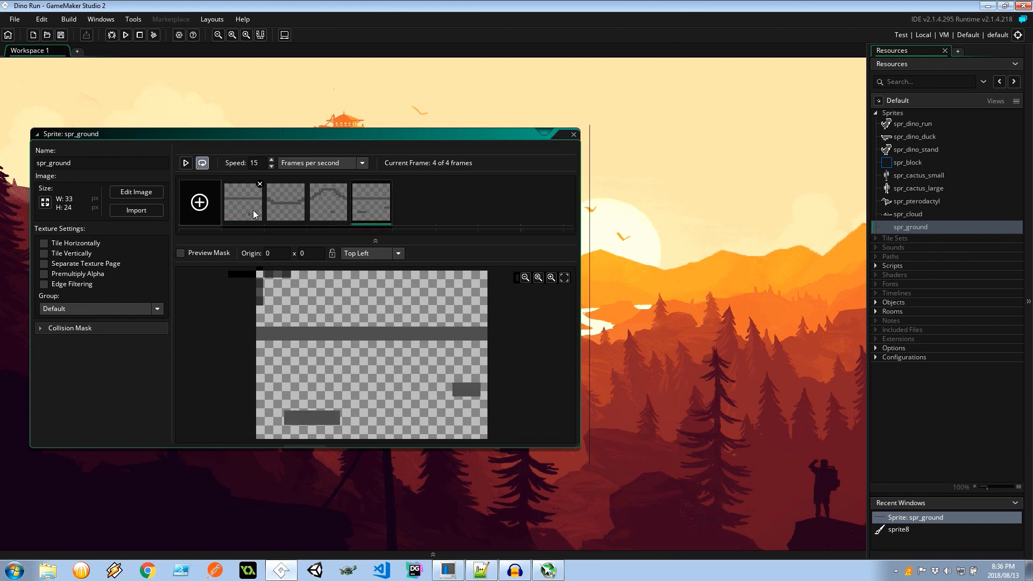
pyautogui.click(243, 202)
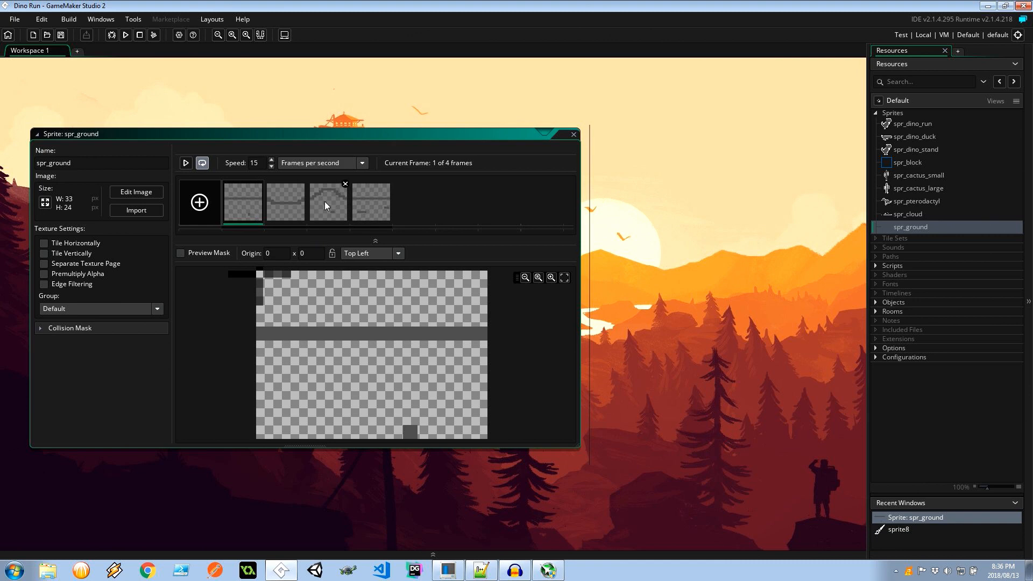
pyautogui.click(328, 202)
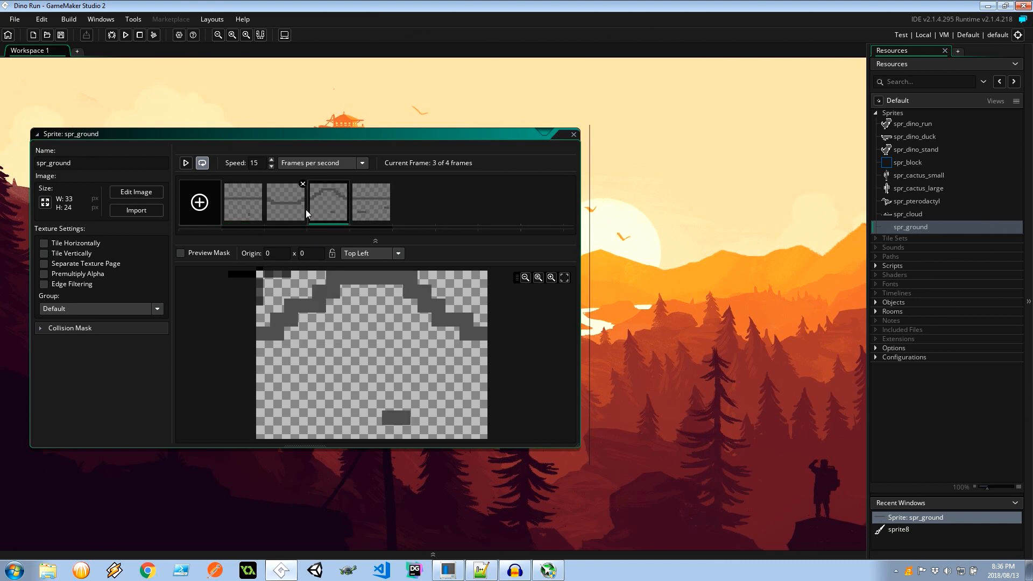
pyautogui.moveTo(299, 204)
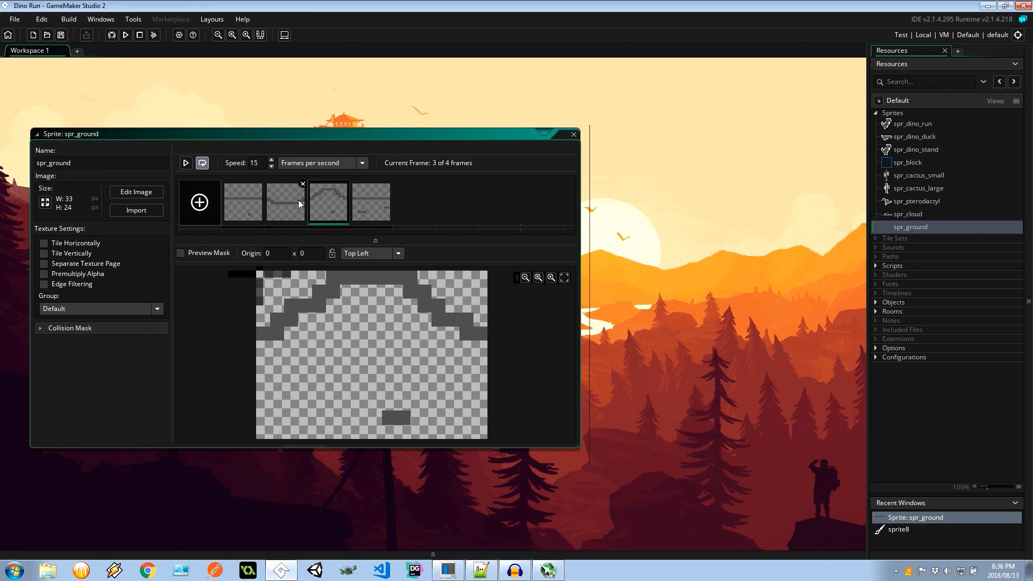
pyautogui.click(372, 201)
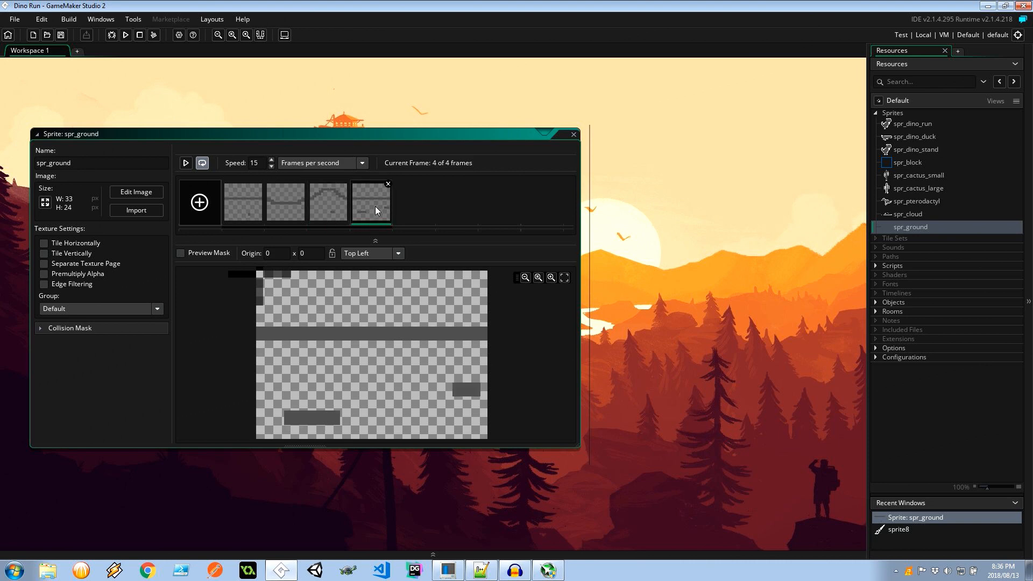
pyautogui.click(243, 202)
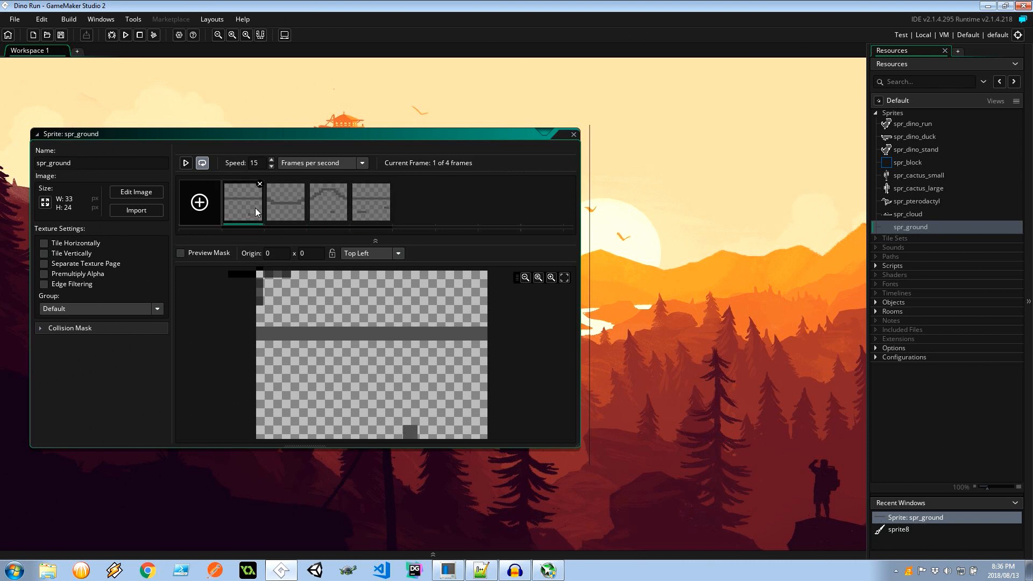
# Create object obj_ground using sprite spr_ground and list available event types.
pyautogui.rightClick(893, 302)
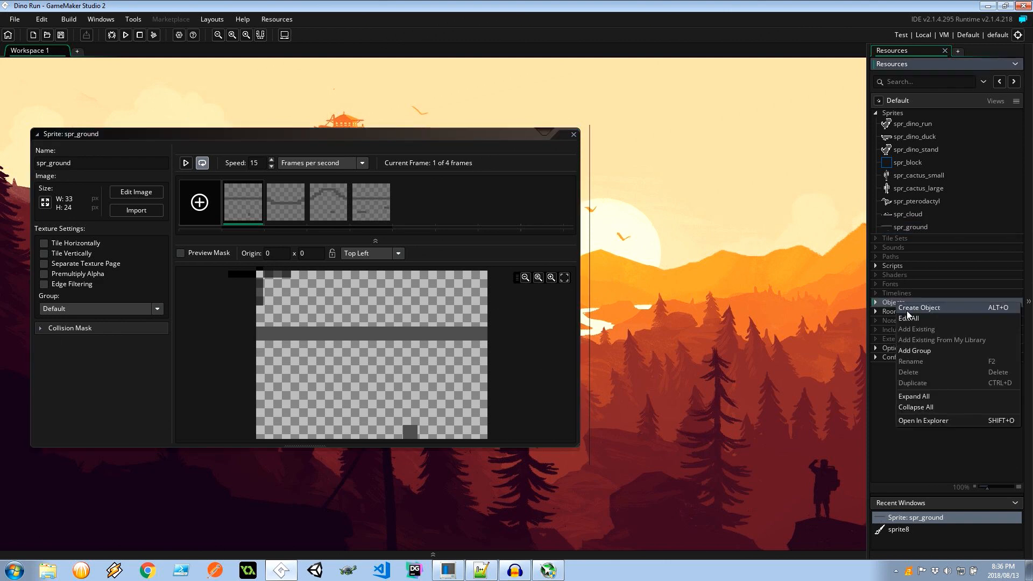
pyautogui.click(919, 307)
pyautogui.write('obj_ground')
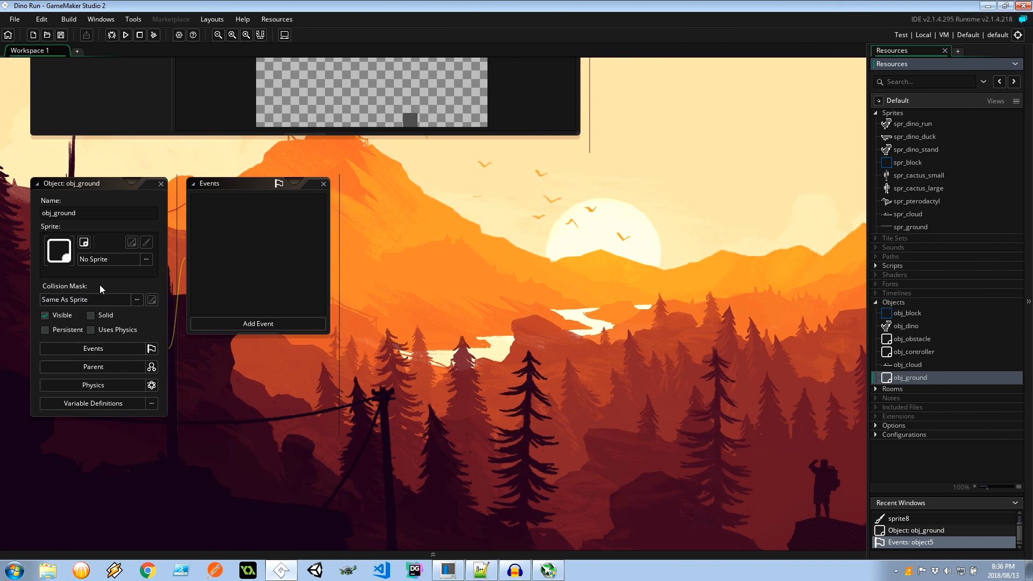
pyautogui.click(111, 258)
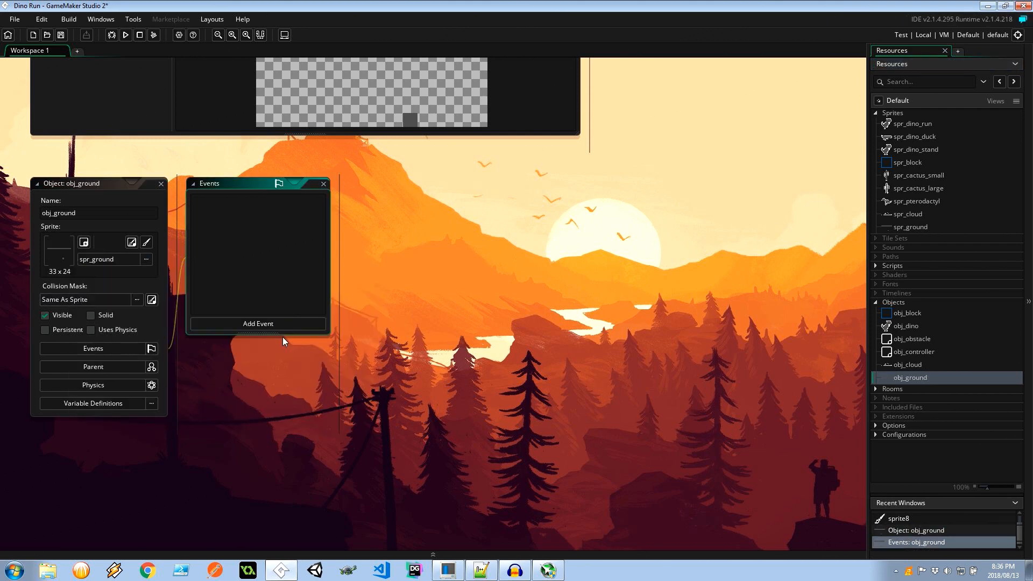
pyautogui.click(257, 323)
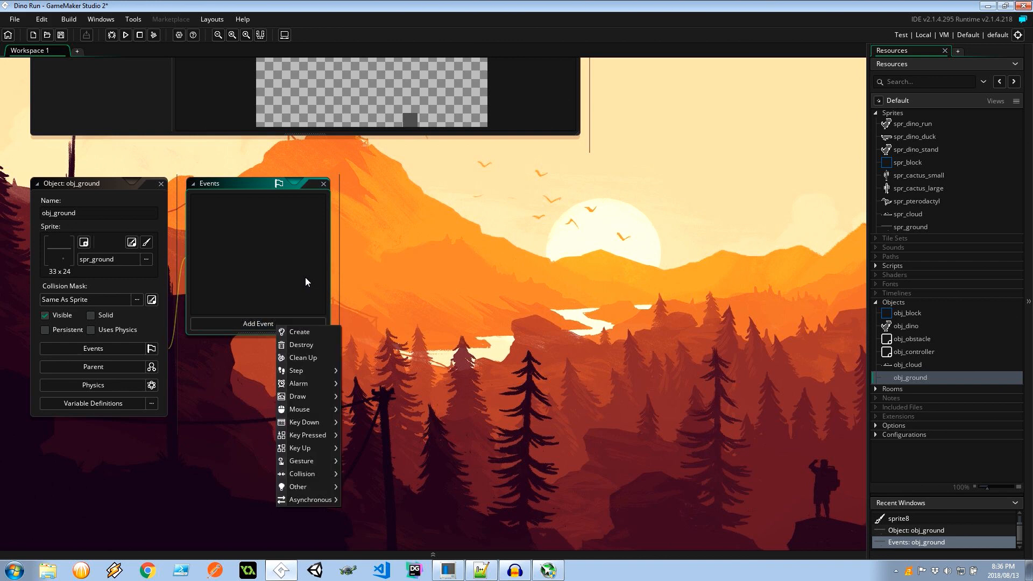
# Add a Create event to obj_ground with randomize and var n = irandom(10);.
pyautogui.click(299, 331)
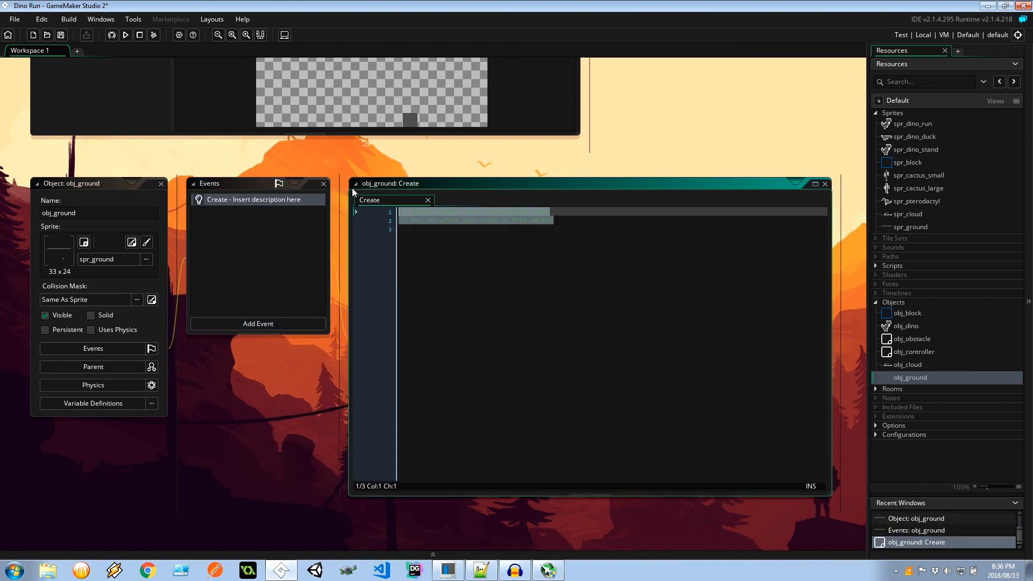
pyautogui.write('randomize();')
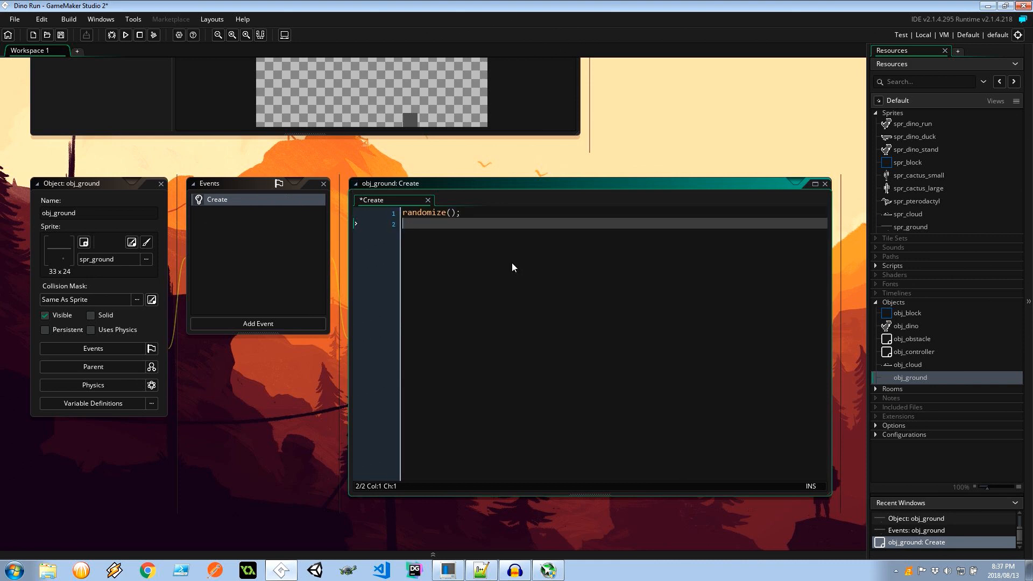
pyautogui.write('var n')
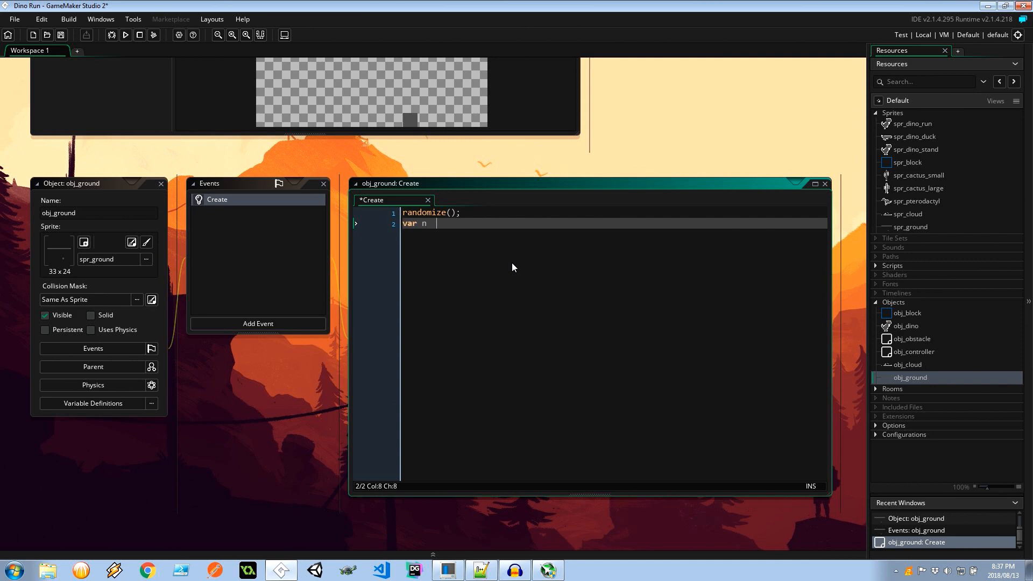
pyautogui.write('= irandom')
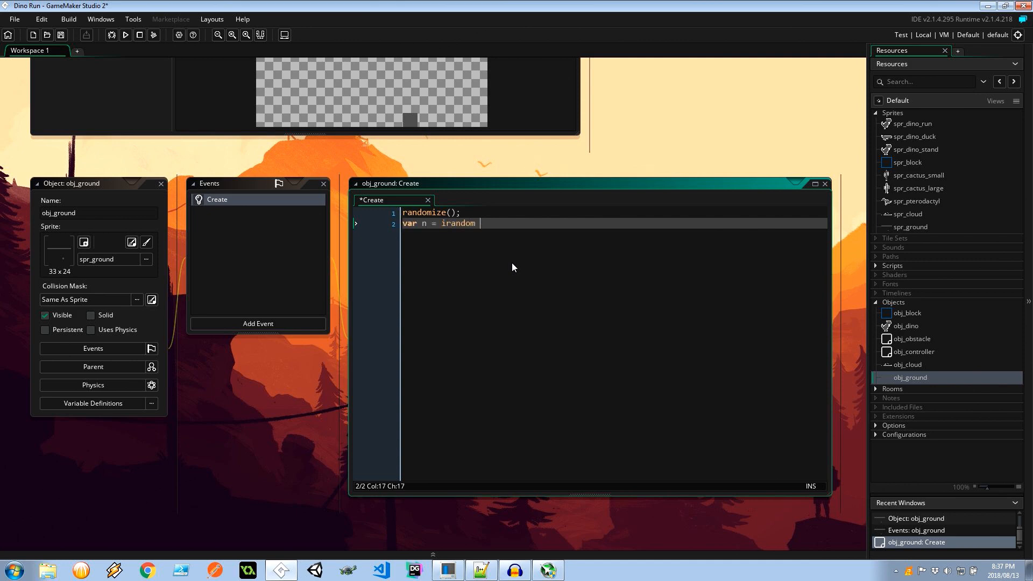
pyautogui.write('(10);')
pyautogui.write('// 20')
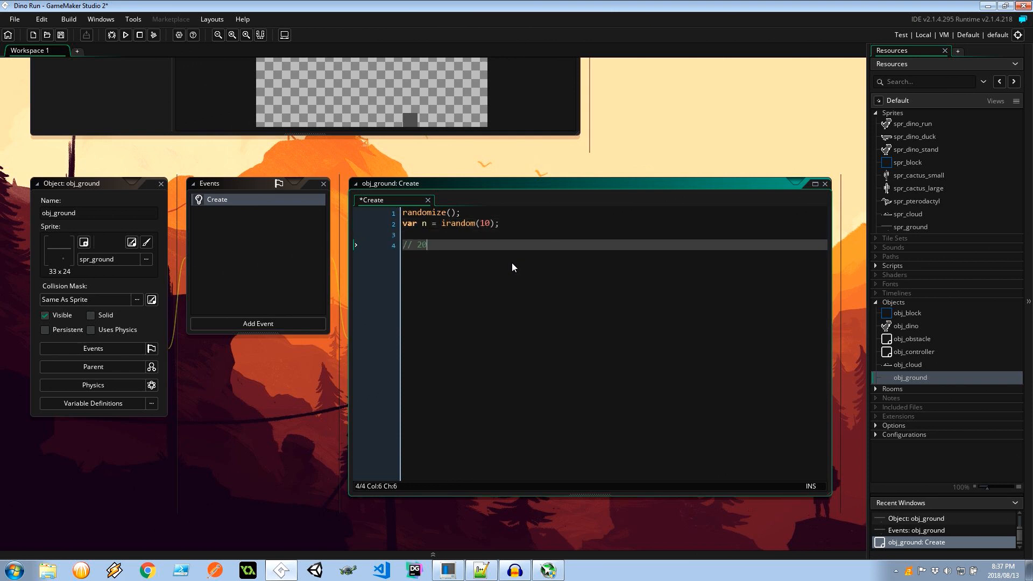
# Add the 20% comment and if (n <= 1) setting image_index = choose(1, 2).
pyautogui.write('% of the tim')
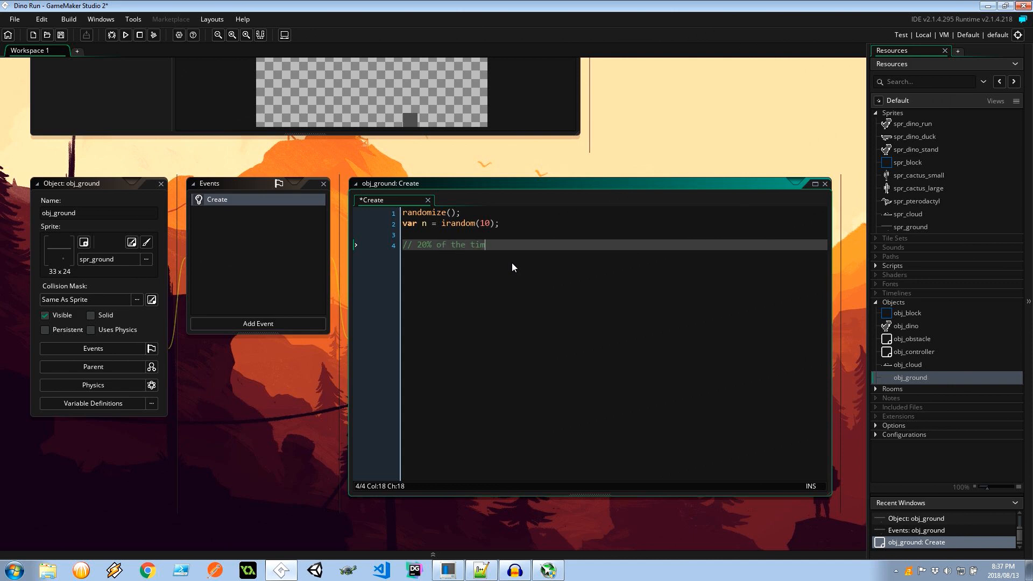
pyautogui.write('e, create')
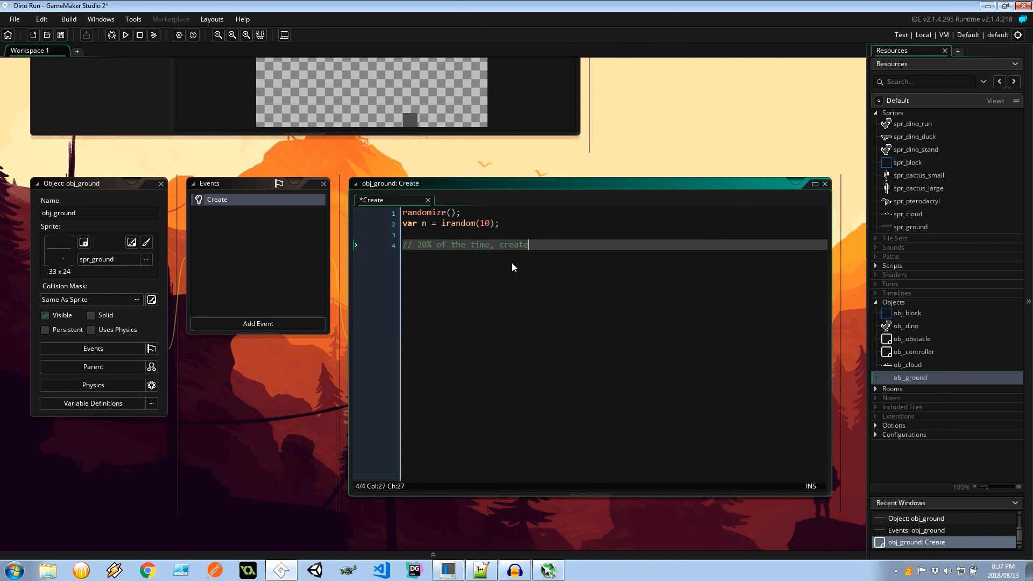
pyautogui.write('a special type')
pyautogui.write('if (')
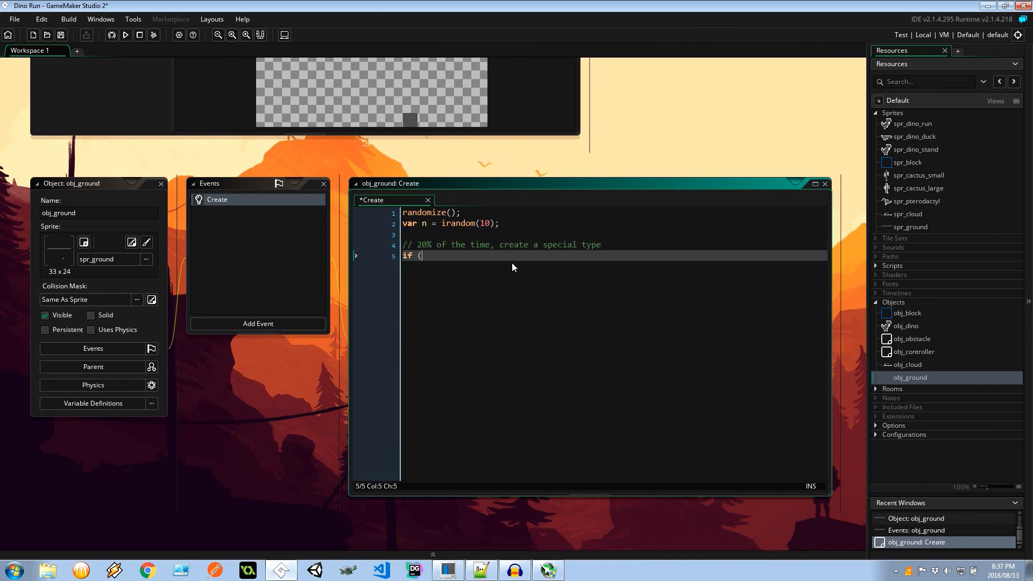
pyautogui.write('n <')
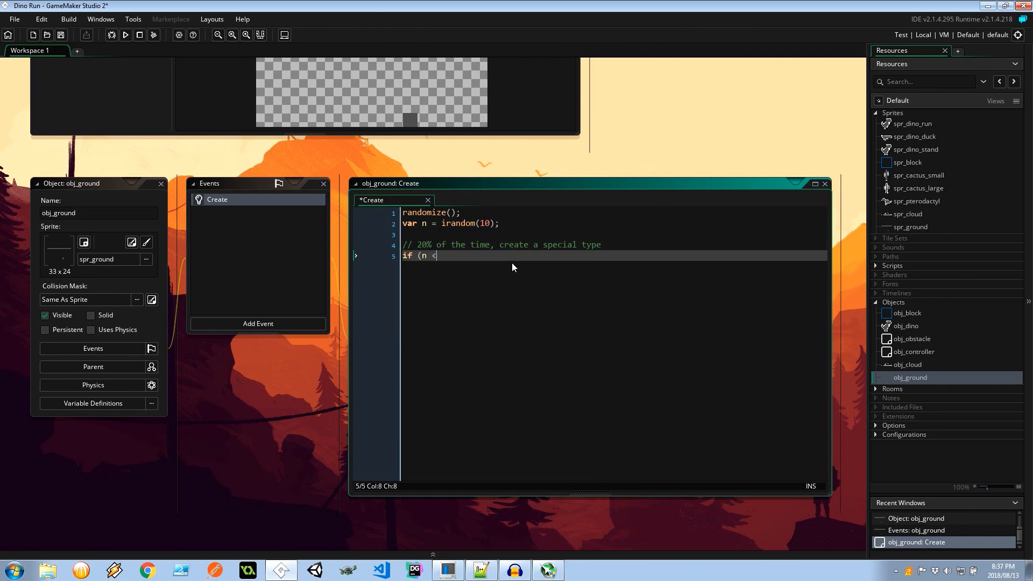
pyautogui.write('= 1)')
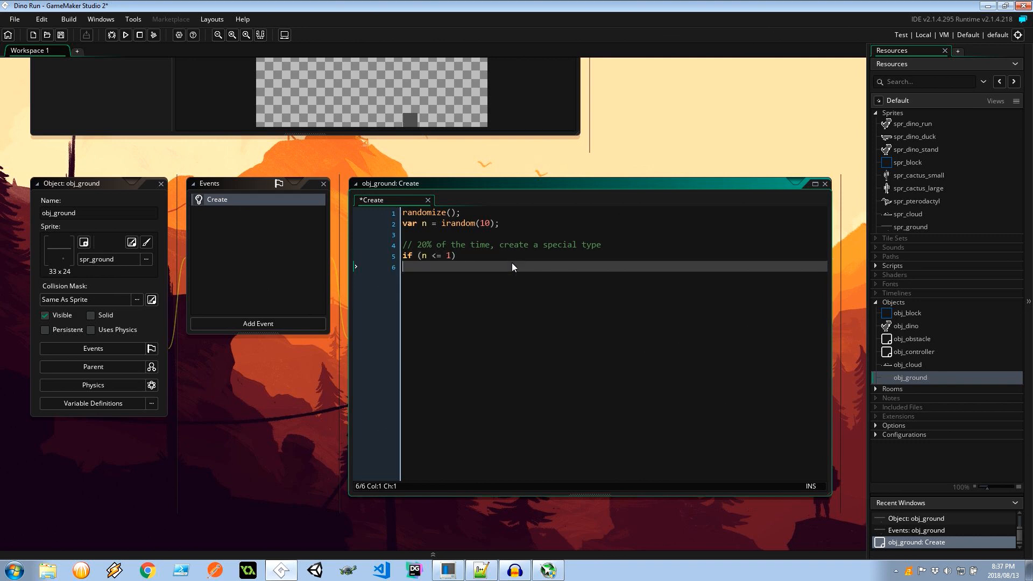
pyautogui.write('{')
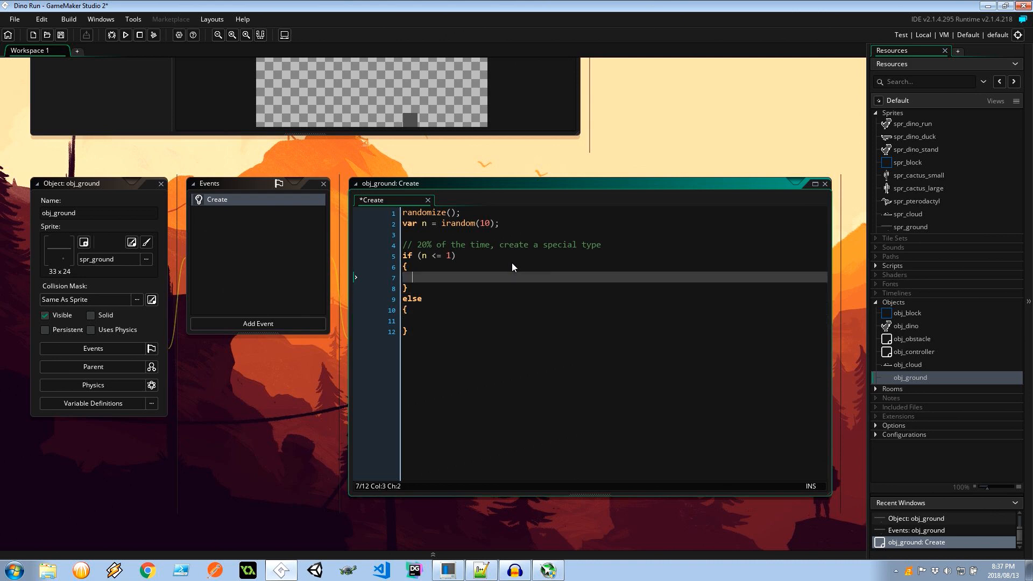
pyautogui.write('image_index = choose')
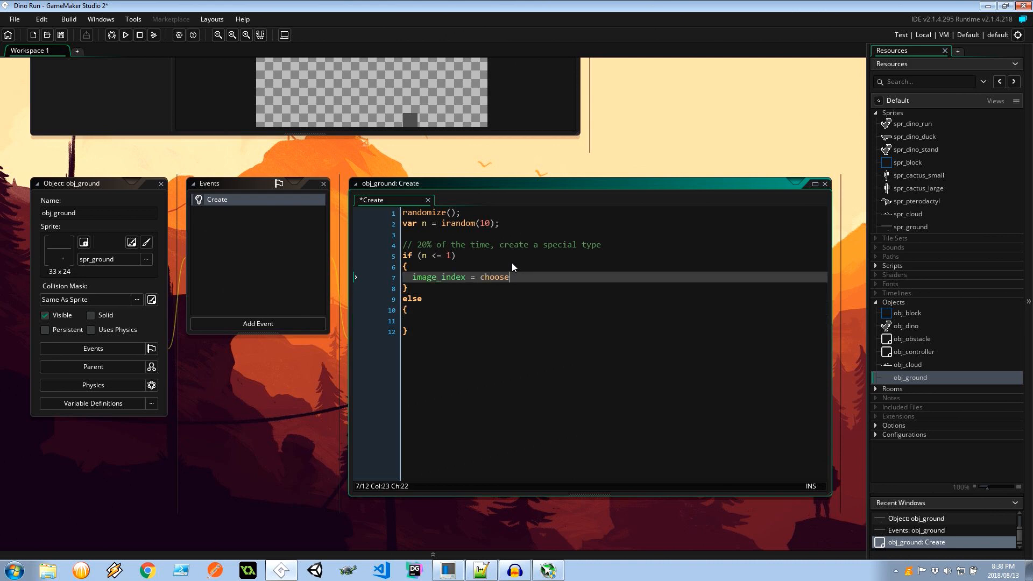
pyautogui.write('(1, 2')
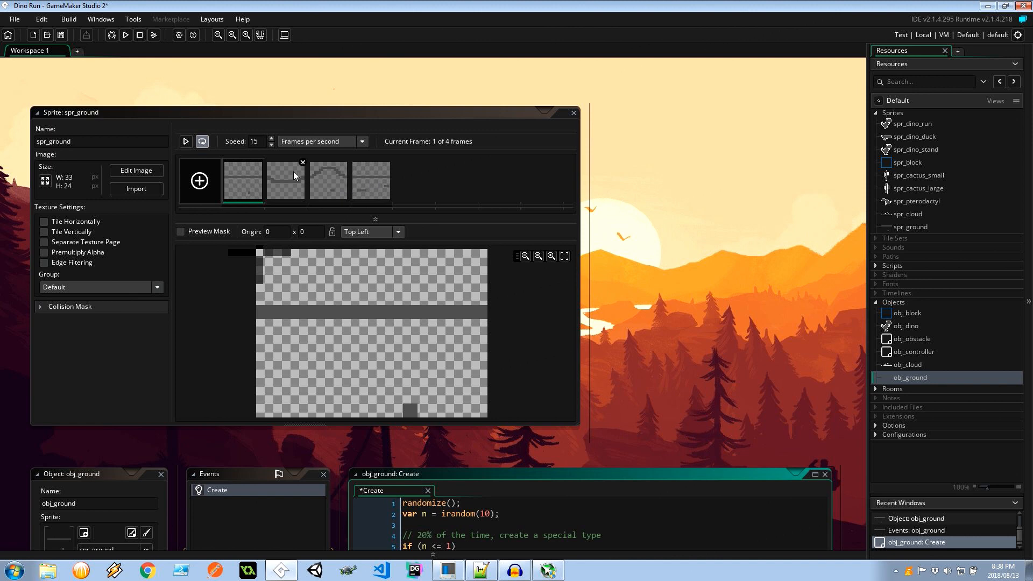
# In the else block set image_index = choose(0, 3); and add image_speed = 0.
pyautogui.click(328, 181)
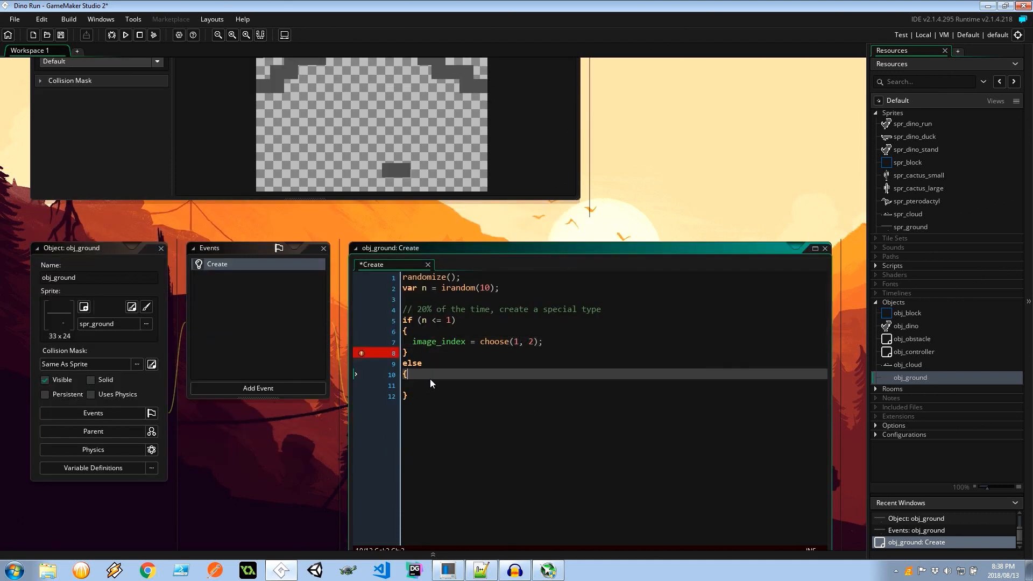
pyautogui.write('image_index = ch')
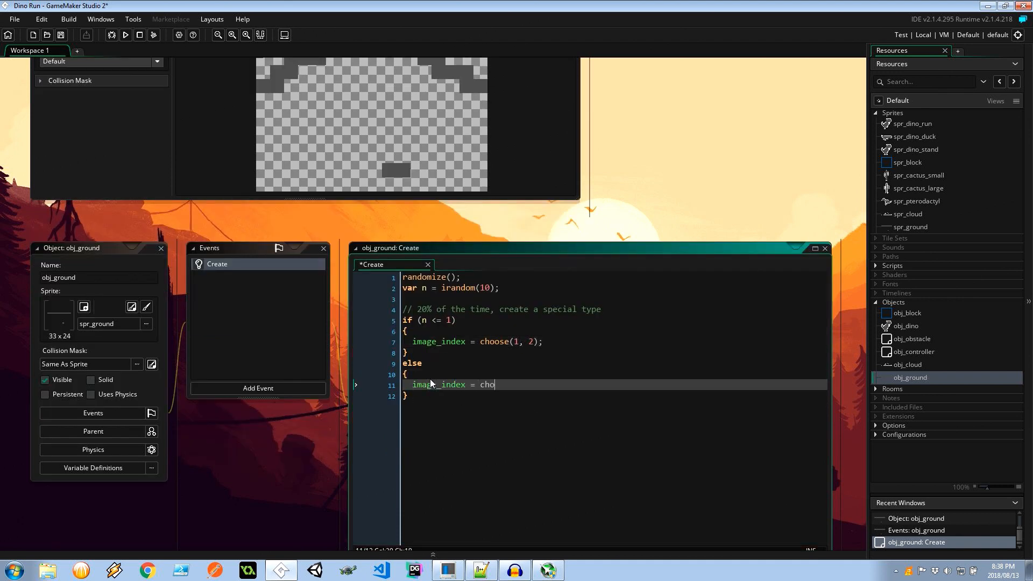
pyautogui.write('ose(0')
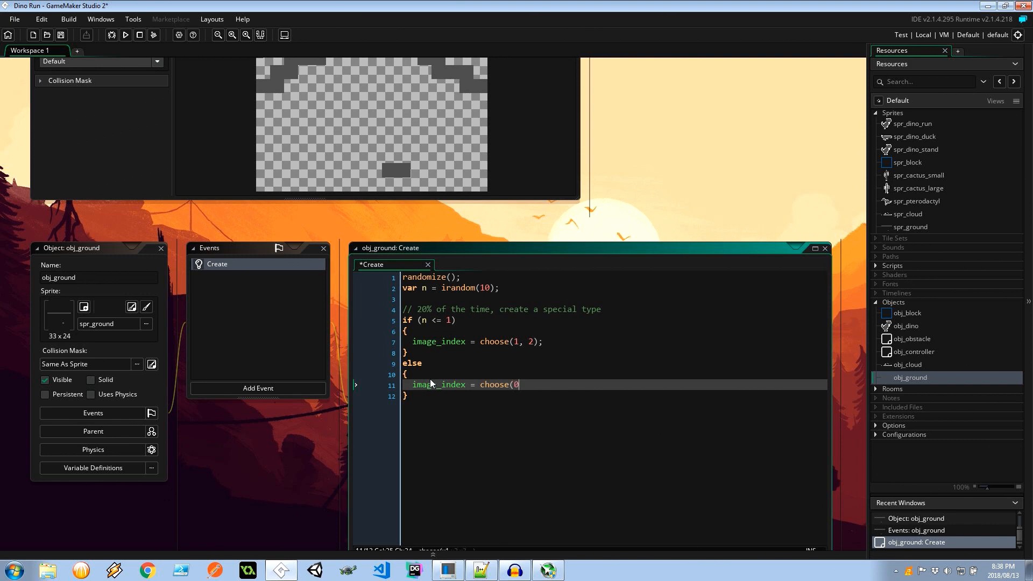
pyautogui.write(', 3);')
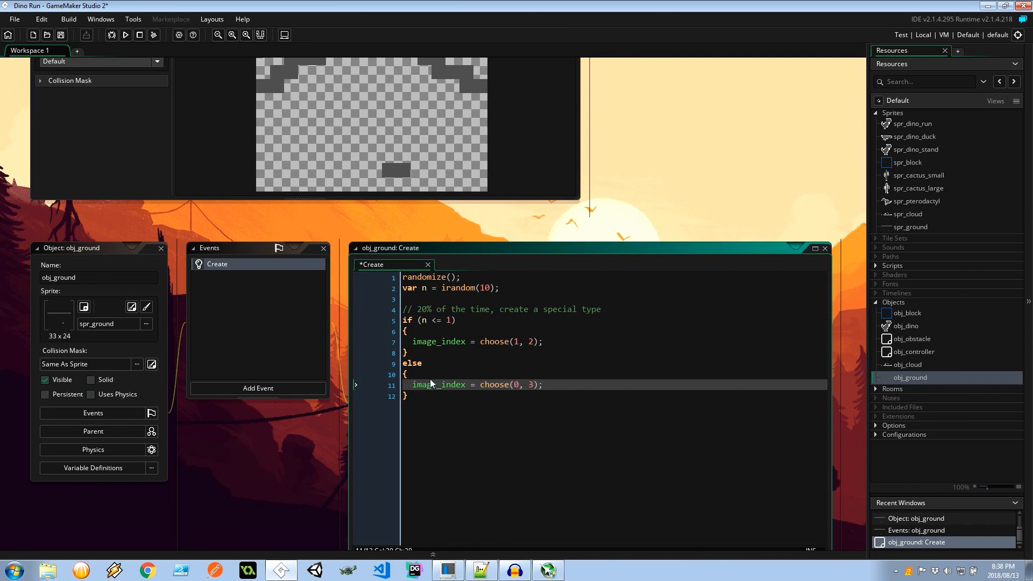
pyautogui.write('image_speed = 0;')
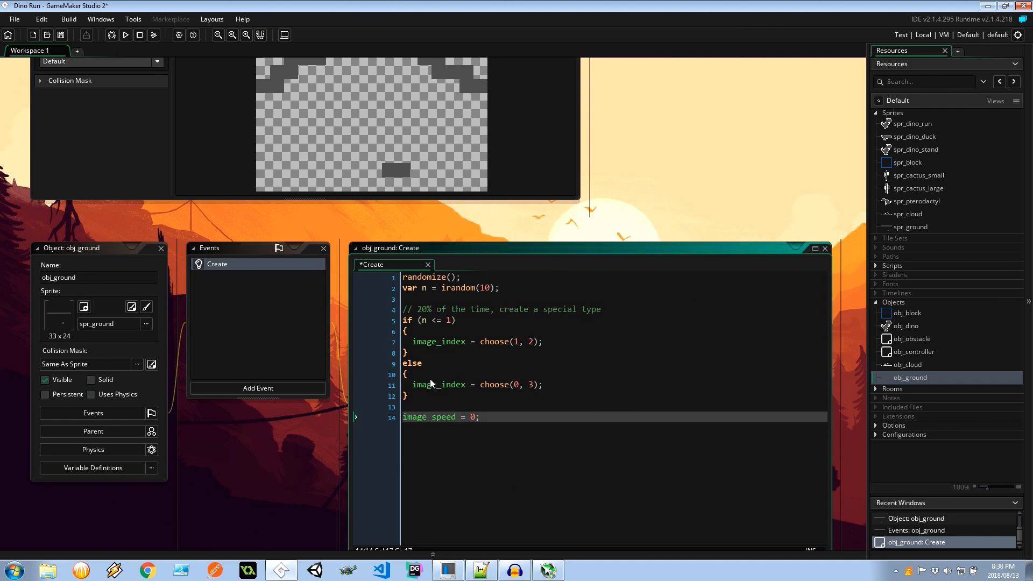
pyautogui.click(258, 388)
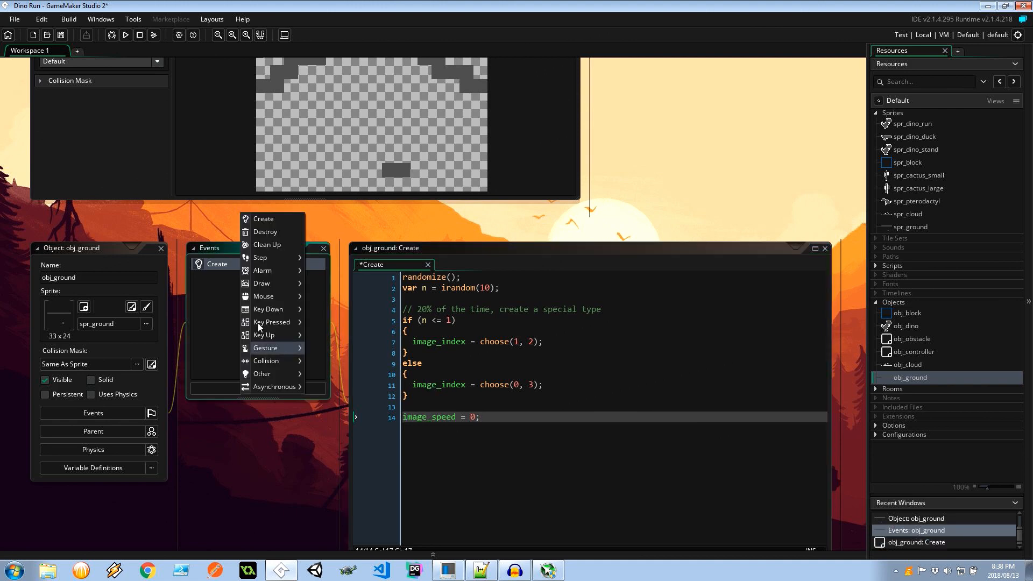
# Add a Step event setting speed = -20 * global.speedModifier;.
pyautogui.click(259, 258)
pyautogui.write('speed =')
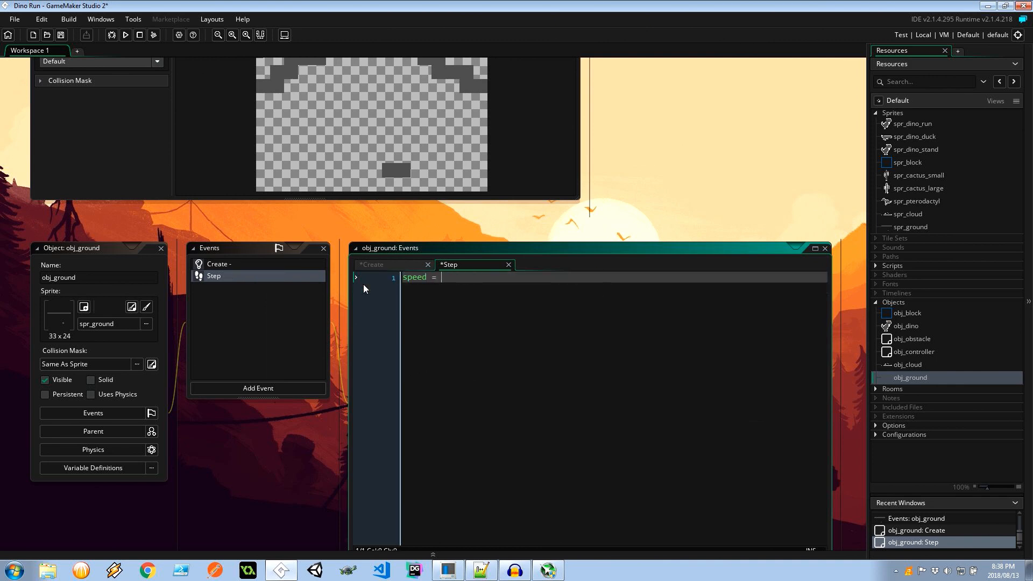
pyautogui.write('-20')
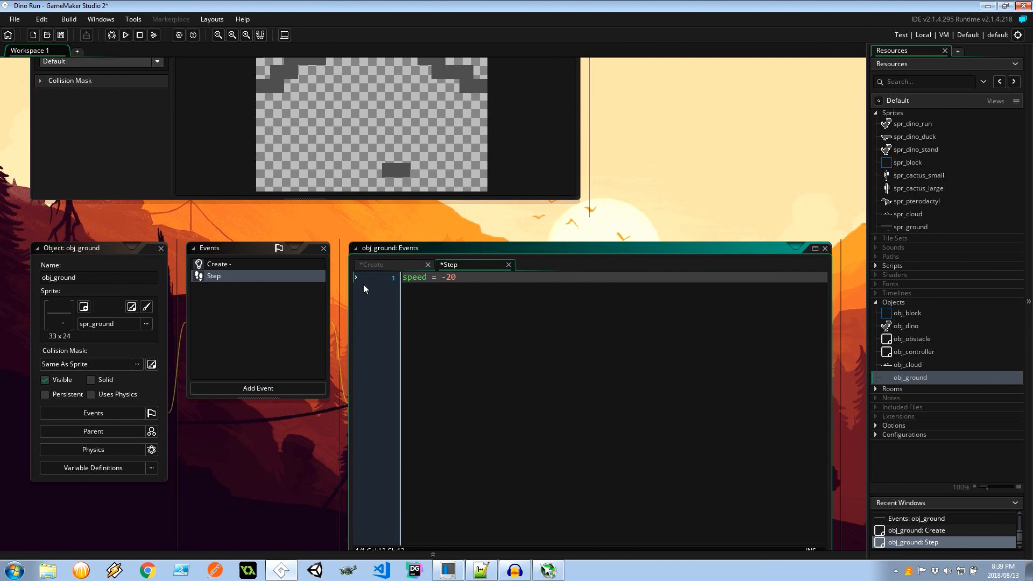
pyautogui.write('* global.speedM')
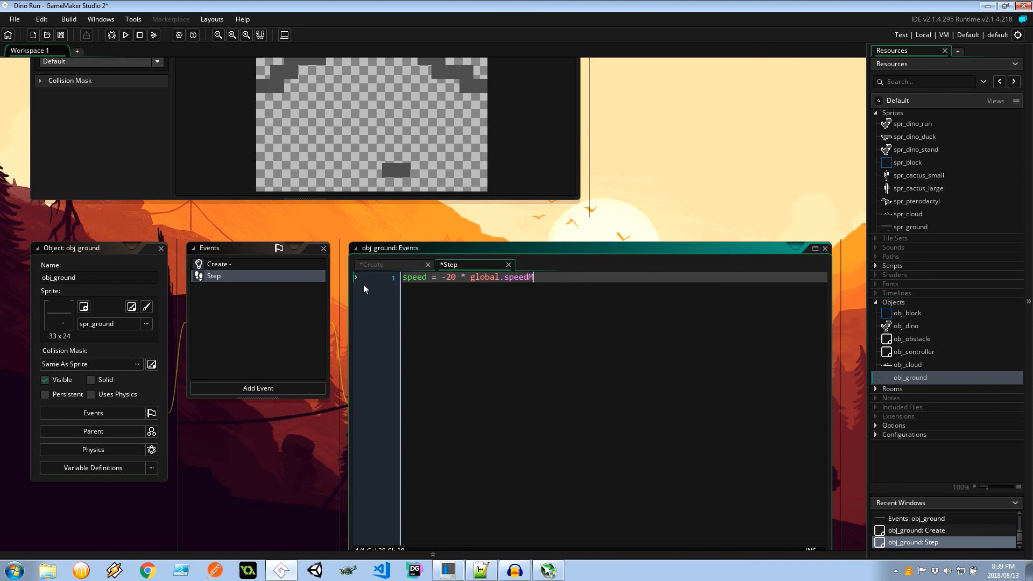
pyautogui.write('odifier;')
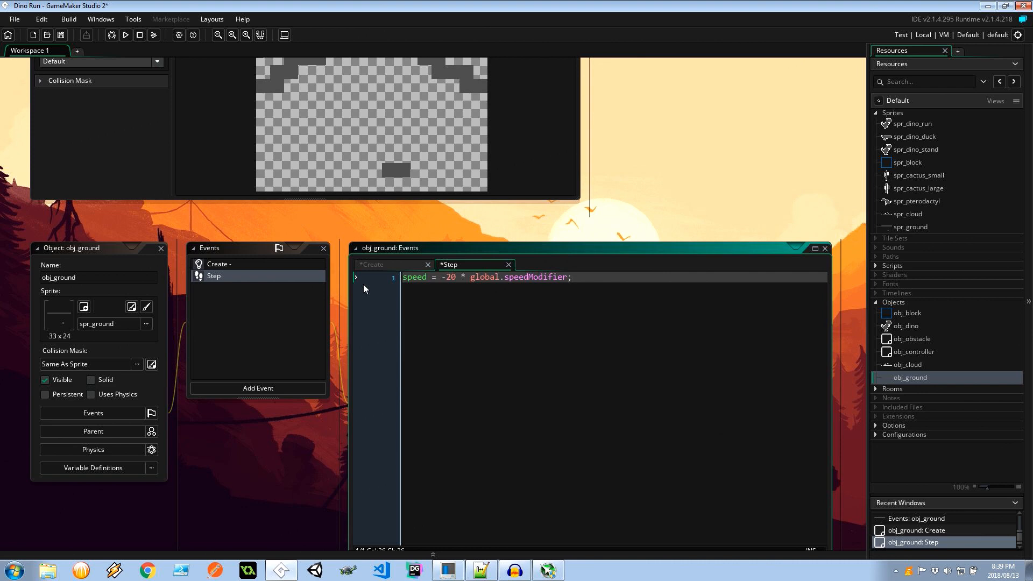
pyautogui.press('Enter')
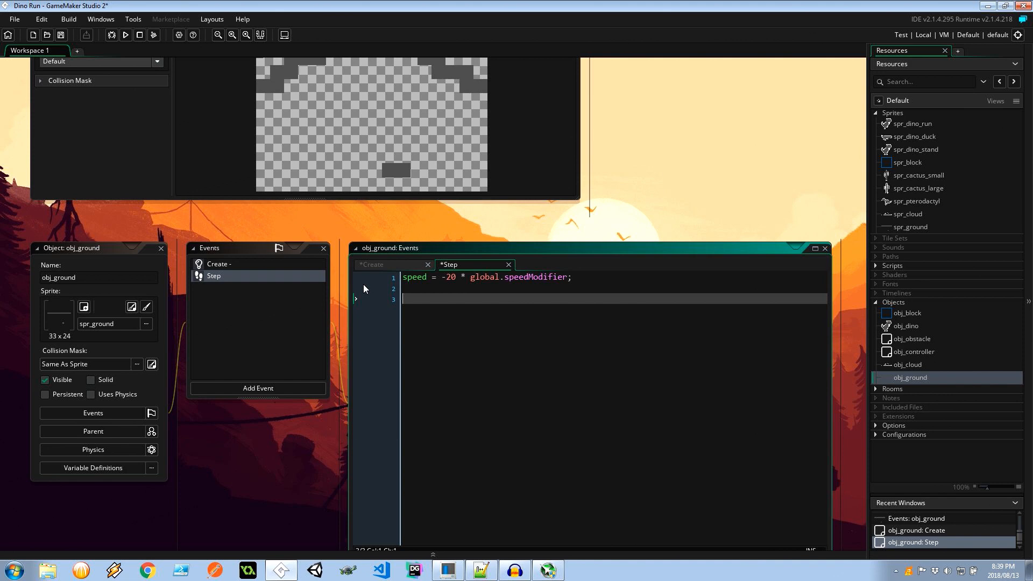
pyautogui.moveTo(550, 300)
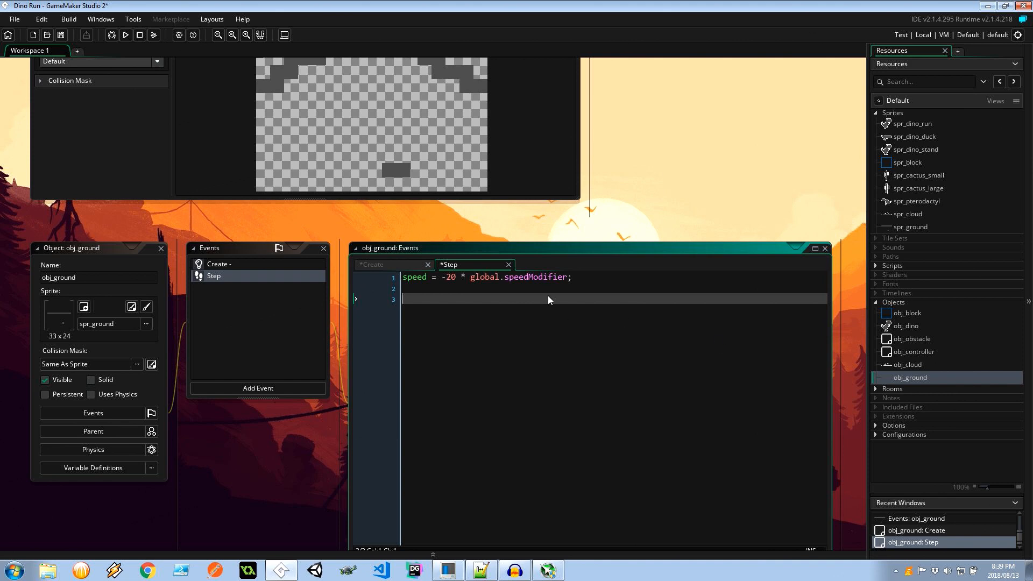
# Begin an if (x < 0) block with a random call, then view Create.
pyautogui.write('if (')
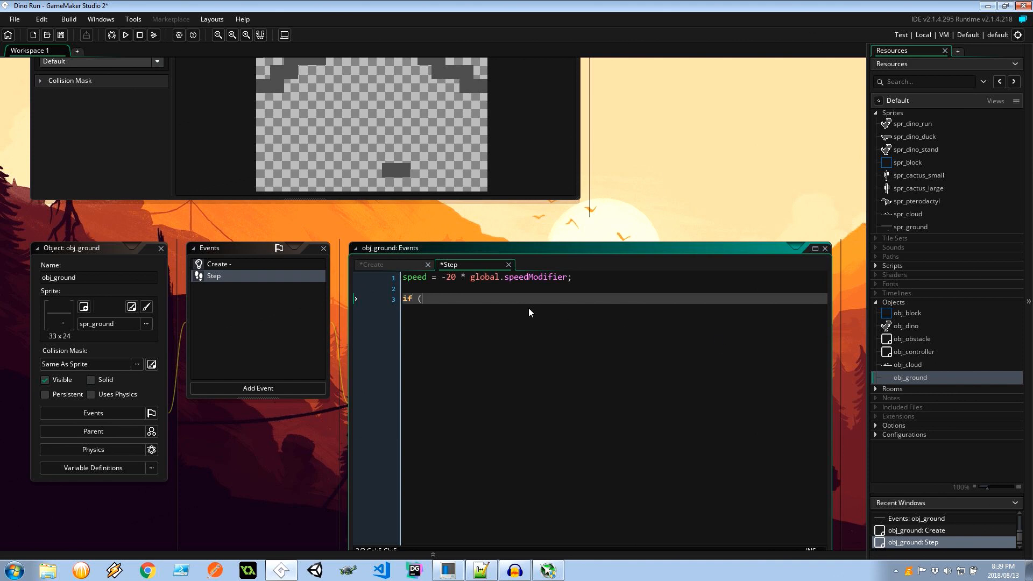
pyautogui.write('x < 0')
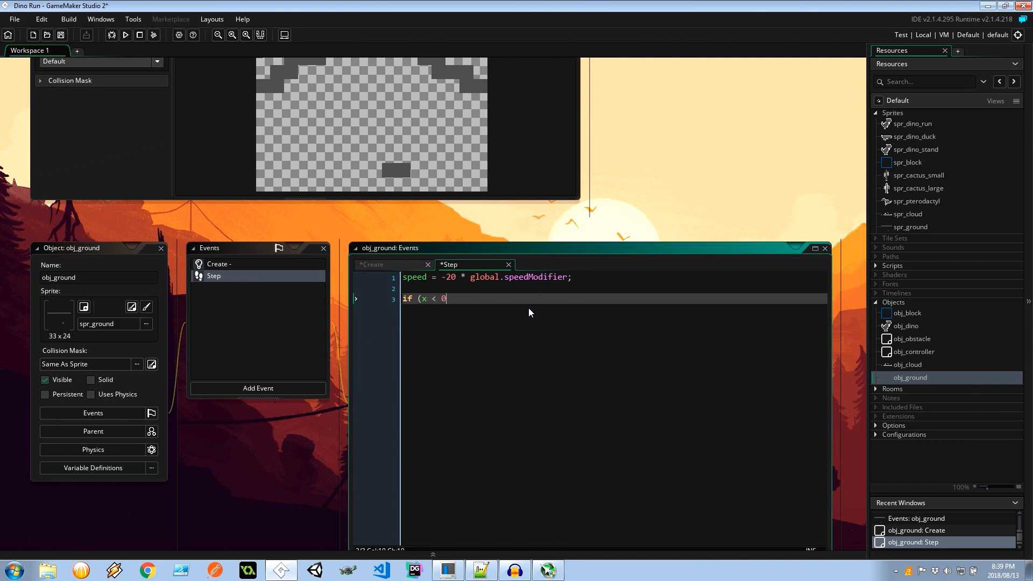
pyautogui.write(')')
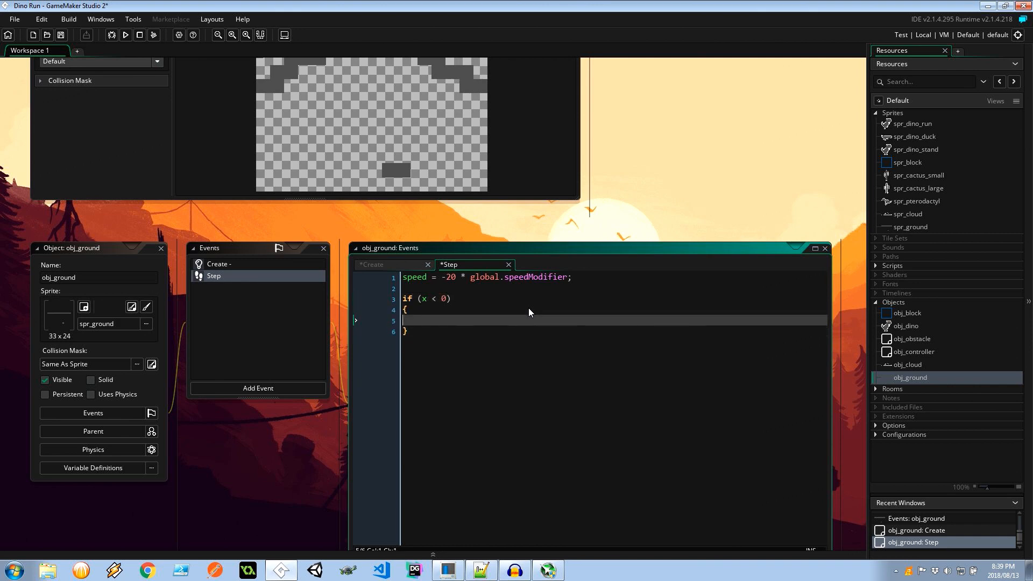
pyautogui.write('random')
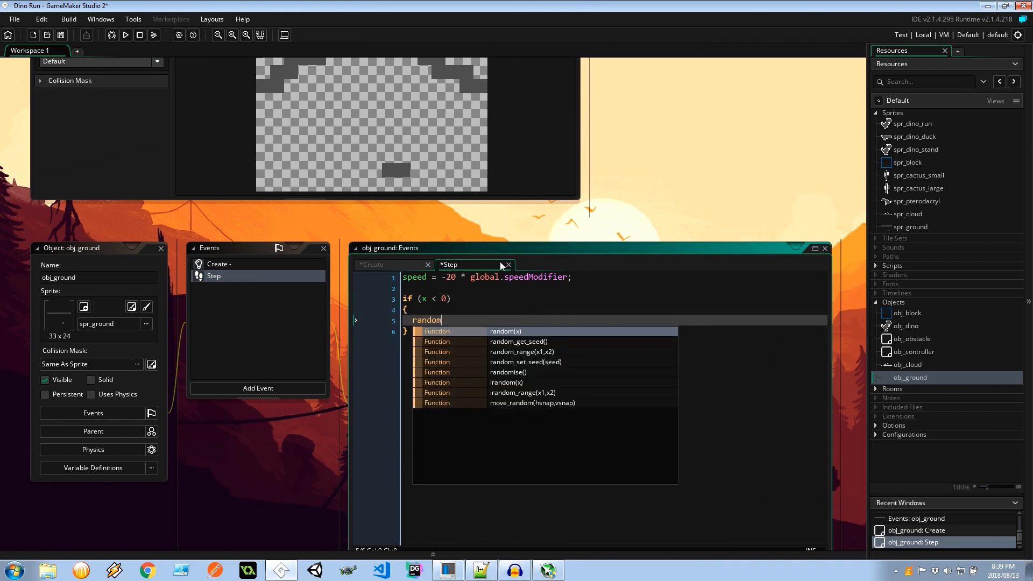
pyautogui.click(374, 265)
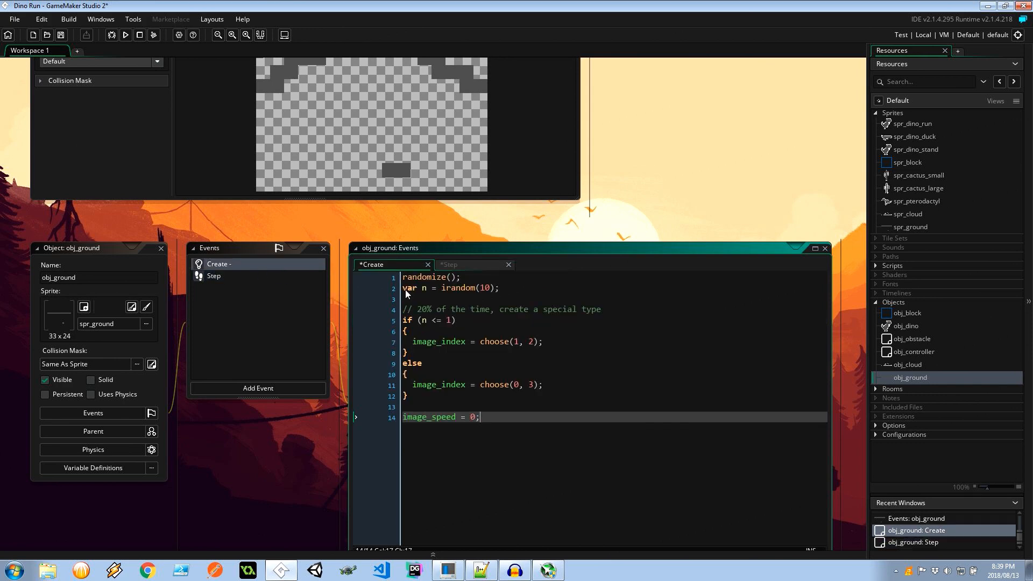
pyautogui.moveTo(522, 431)
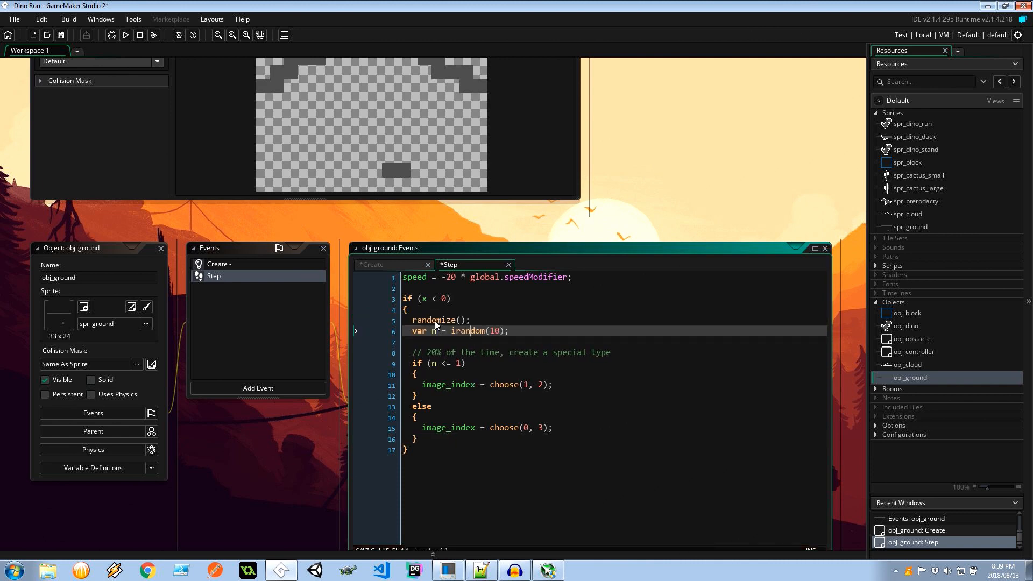
pyautogui.moveTo(459, 365)
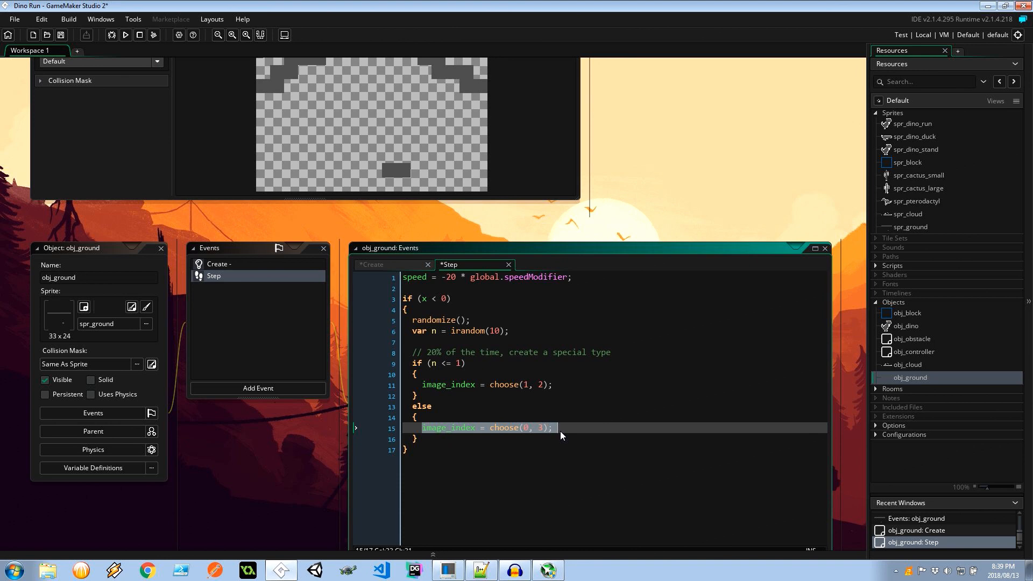
# Start a new line after the Step event's if-else frame-randomizing block.
pyautogui.press('Return')
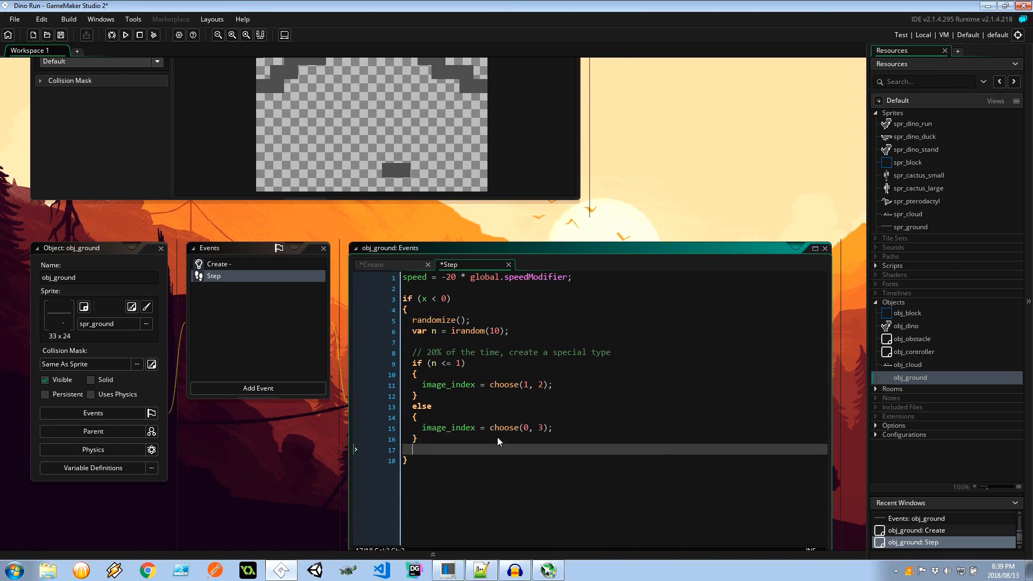
# Add move_wrap(true, false, sprite_get_width(sprite_index)); to the end of the Step code.
pyautogui.write('move_warp')
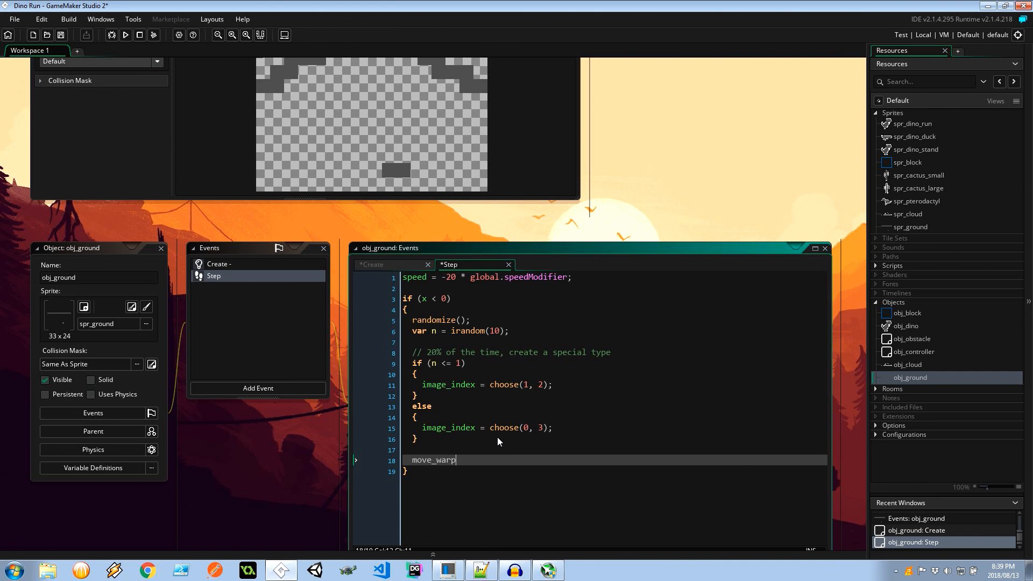
pyautogui.write('(')
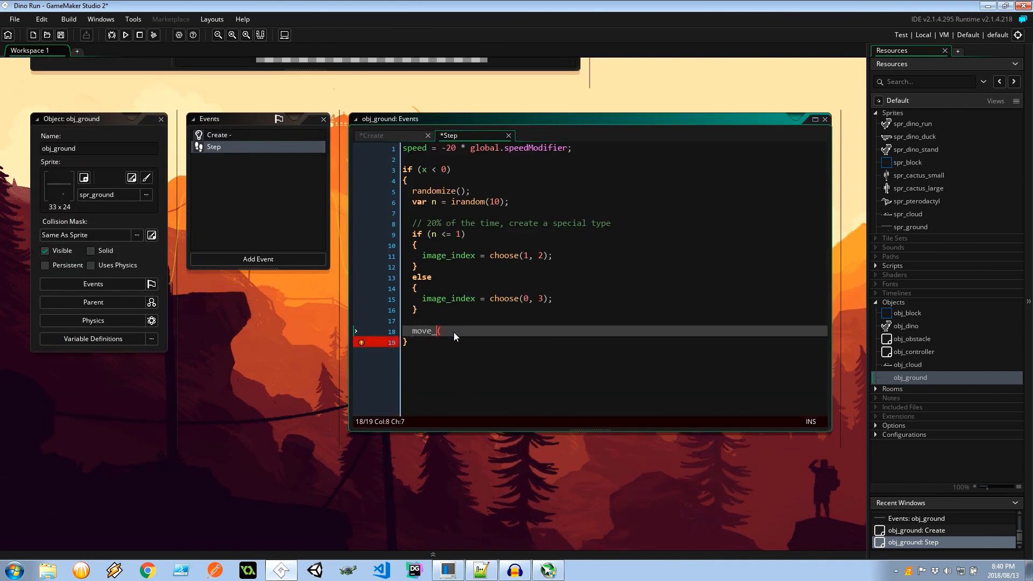
pyautogui.write('wrap')
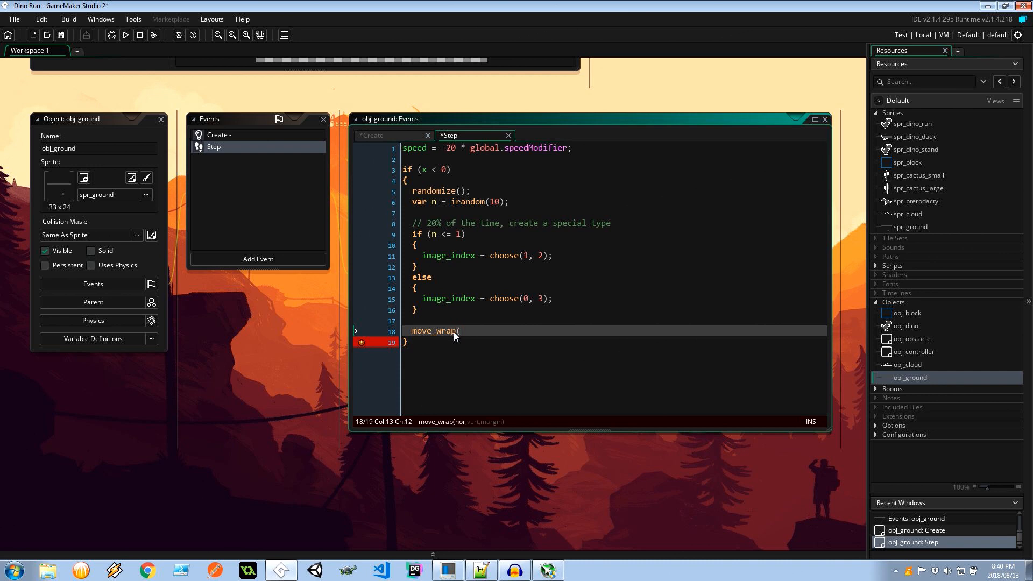
pyautogui.write('true, fa')
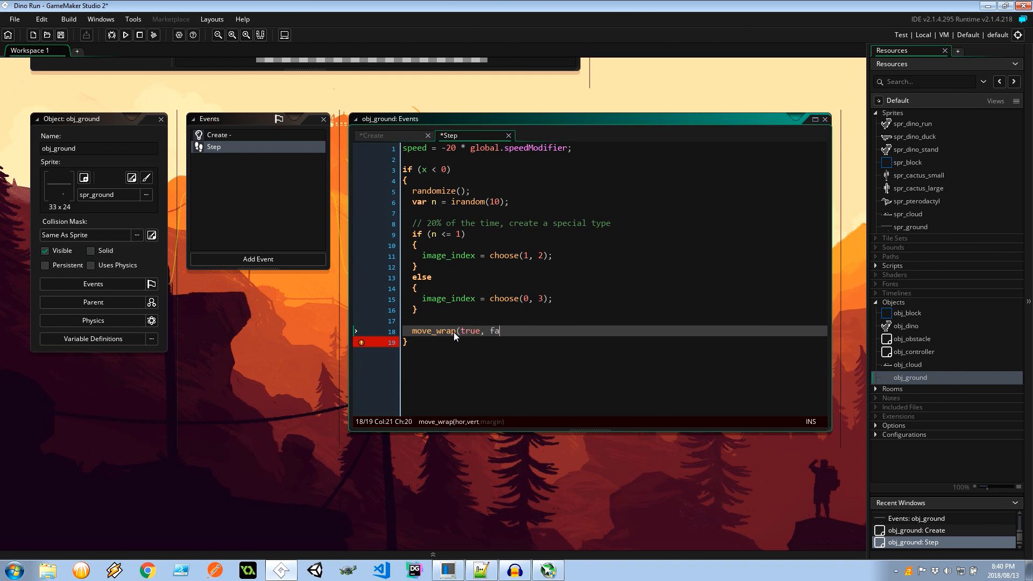
pyautogui.write('lse,')
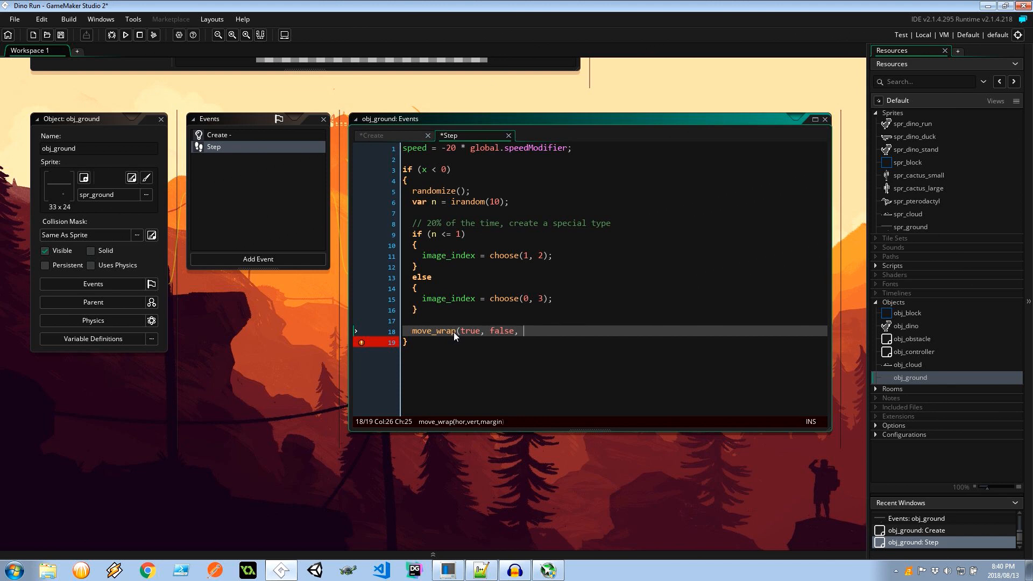
pyautogui.write('sprite_get_')
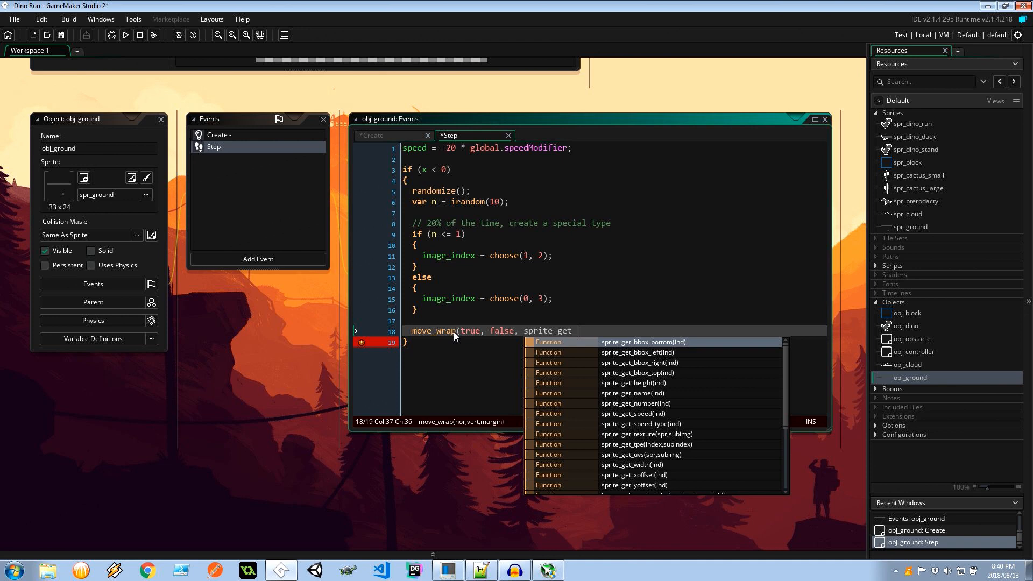
pyautogui.click(633, 465)
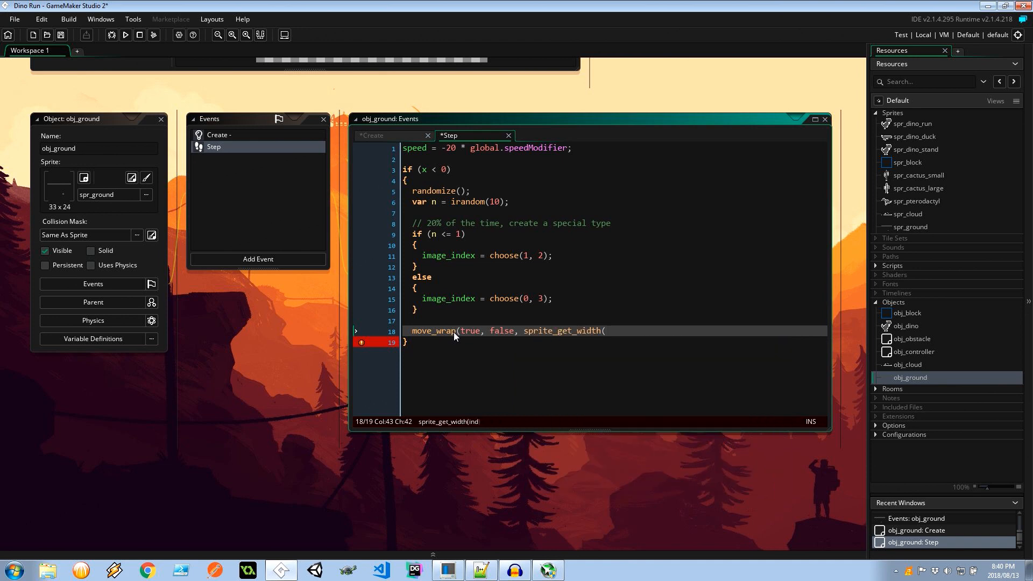
pyautogui.write('sprite_index);')
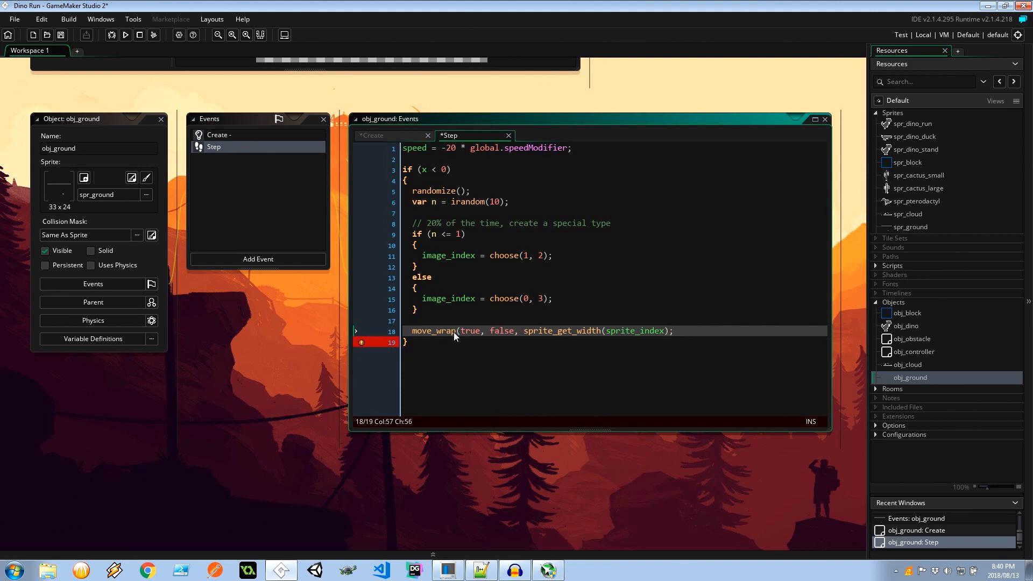
pyautogui.write(')')
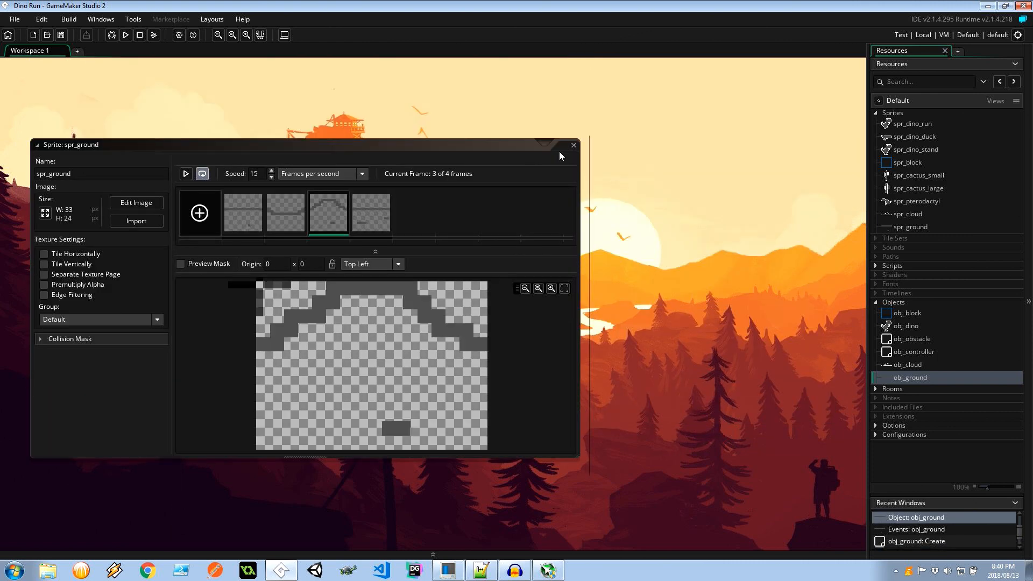
# Close spr_ground, open rm_game, and select obj_ground for placement.
pyautogui.click(572, 144)
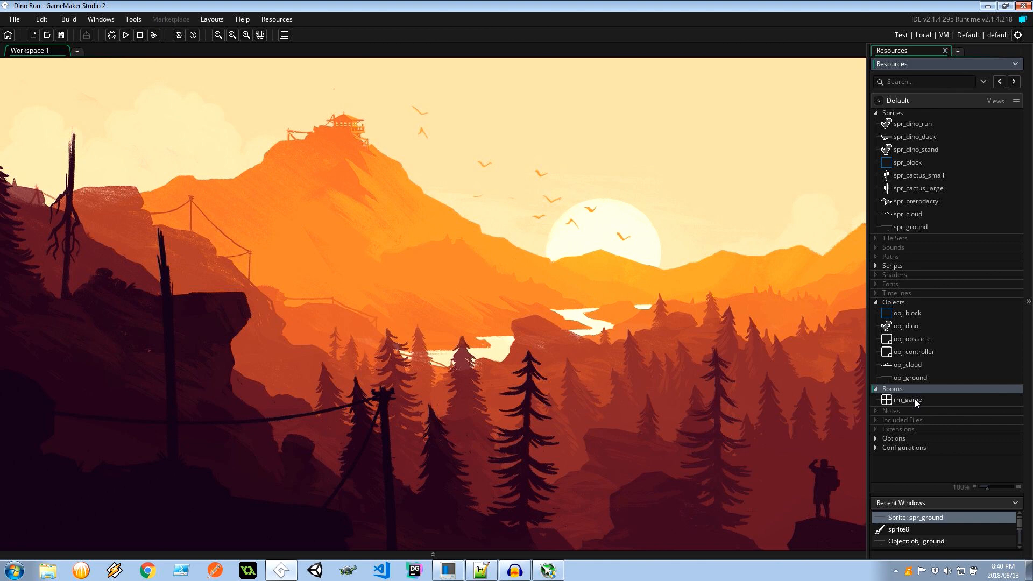
pyautogui.doubleClick(909, 399)
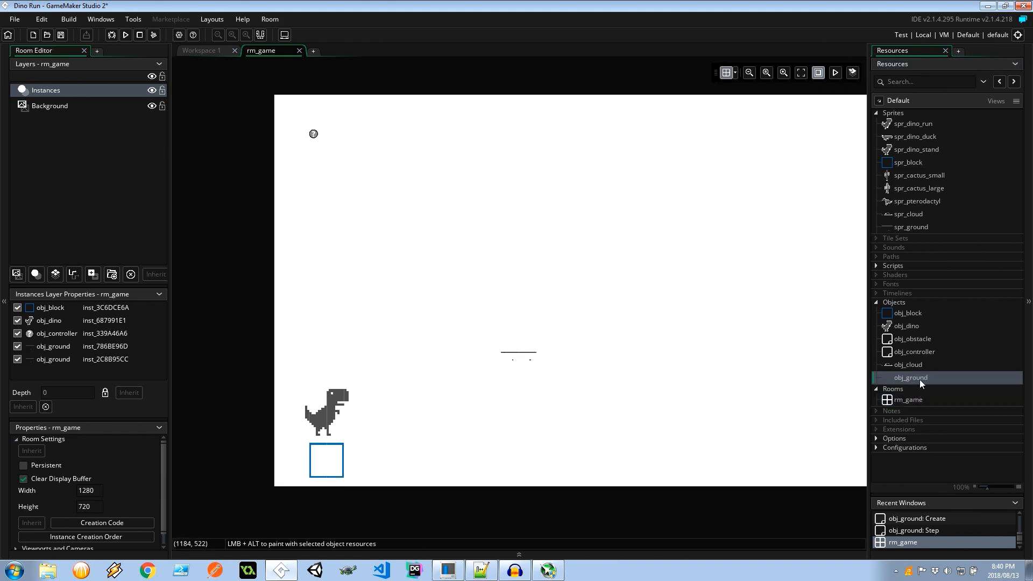
pyautogui.click(610, 346)
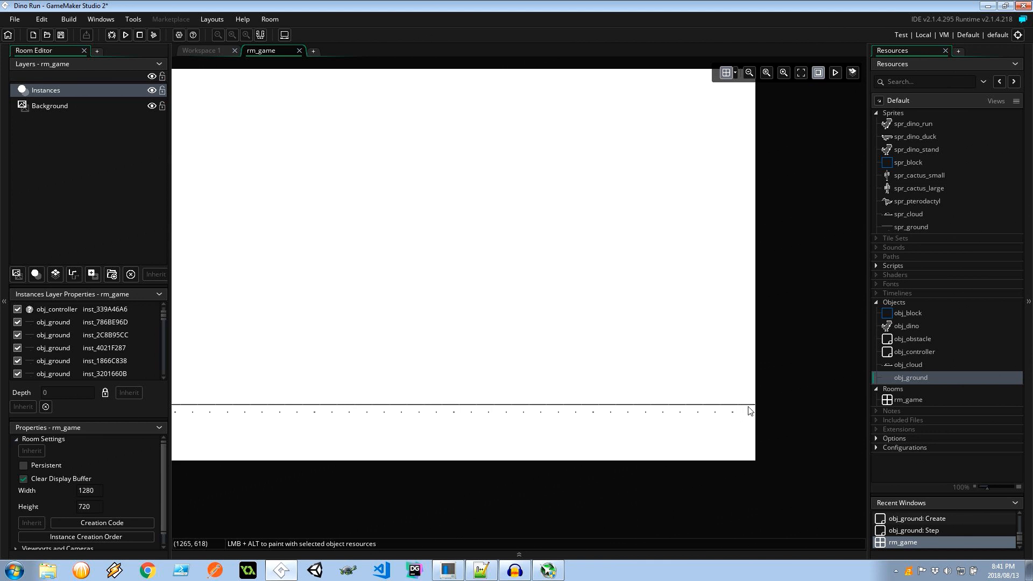
# Place an obj_ground tile just past rm_game's left edge and scroll the view.
pyautogui.click(761, 406)
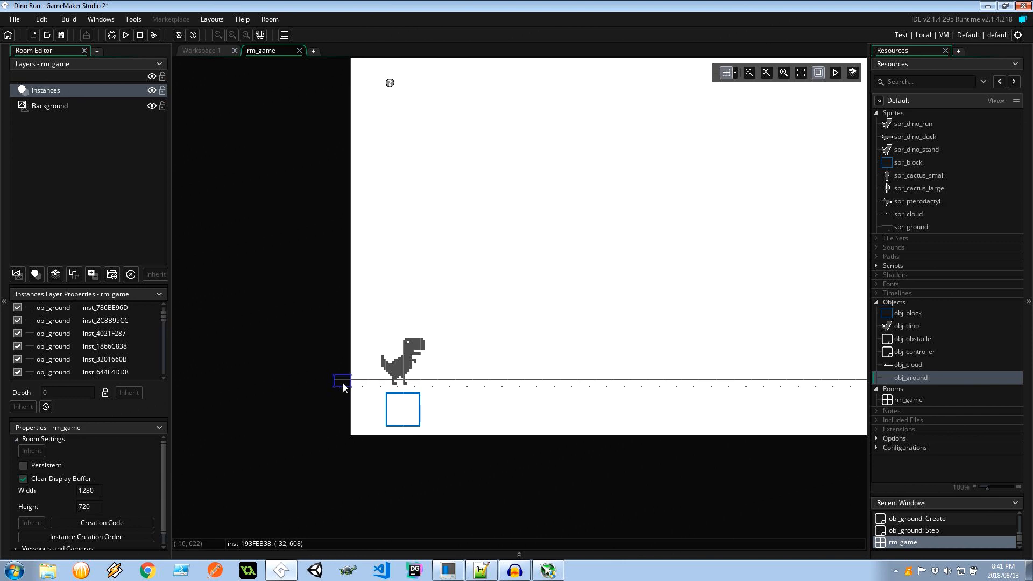
pyautogui.moveTo(323, 397)
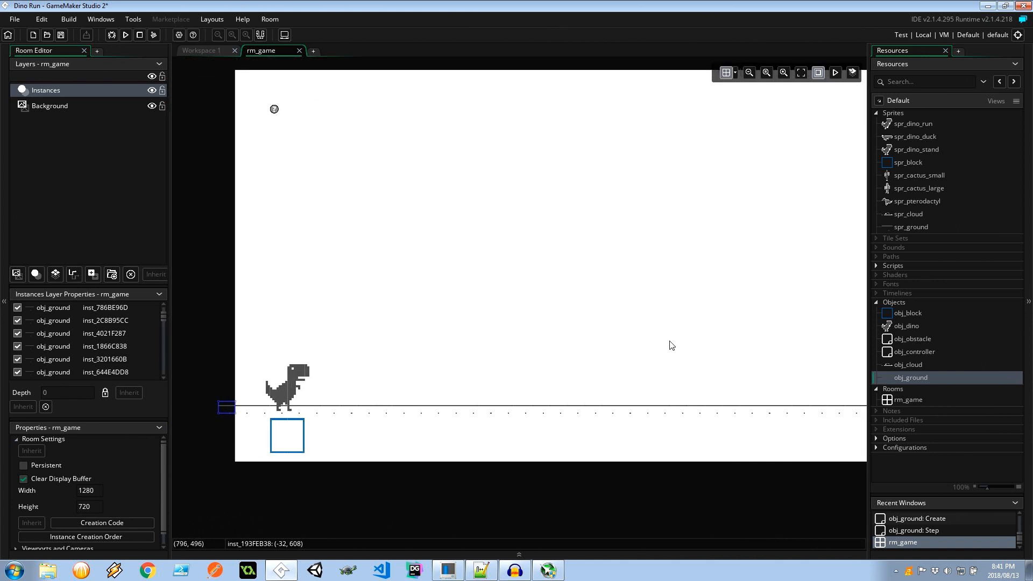
pyautogui.scroll(-3)
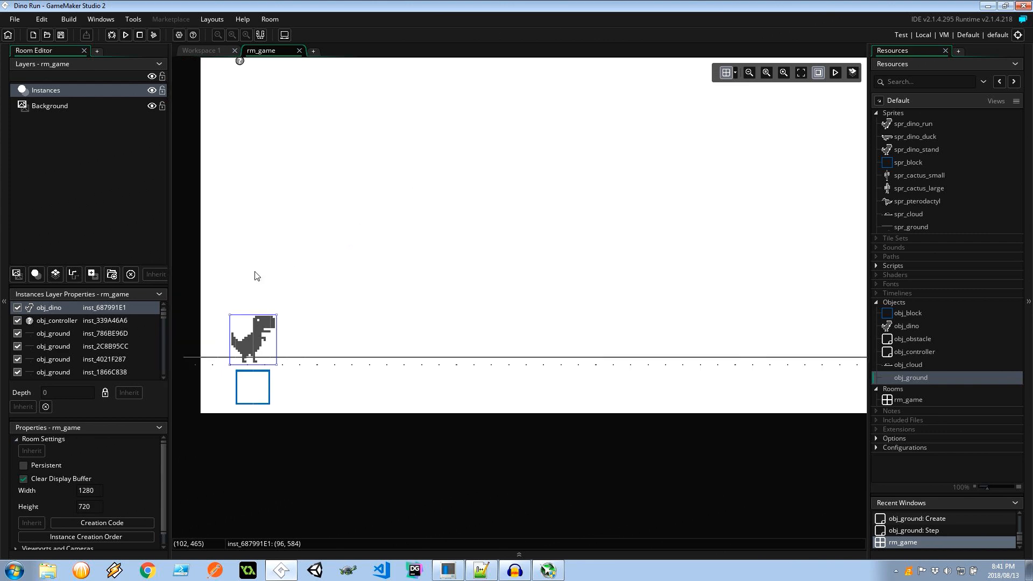
pyautogui.moveTo(269, 397)
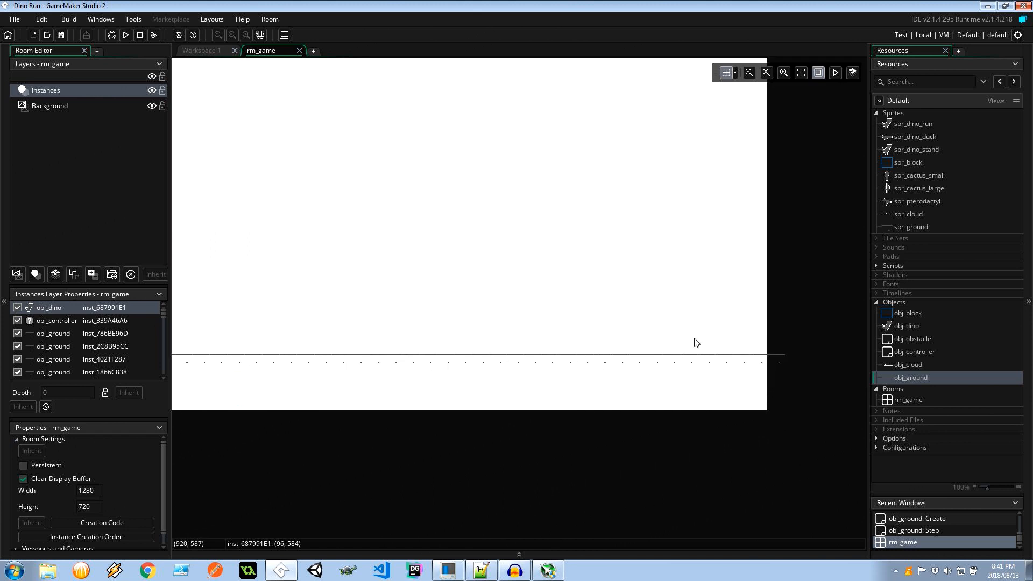
pyautogui.moveTo(705, 367)
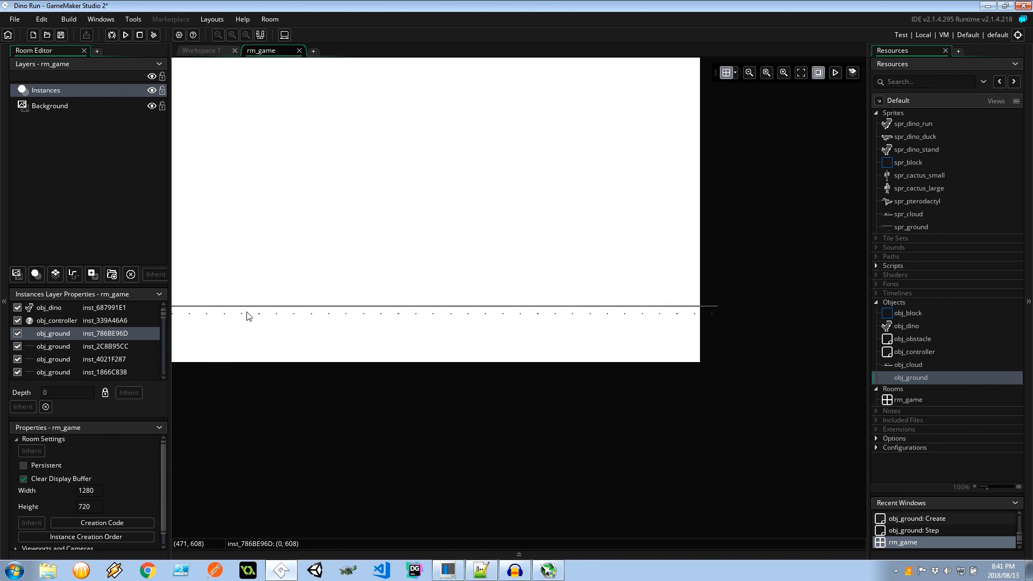
pyautogui.moveTo(710, 311)
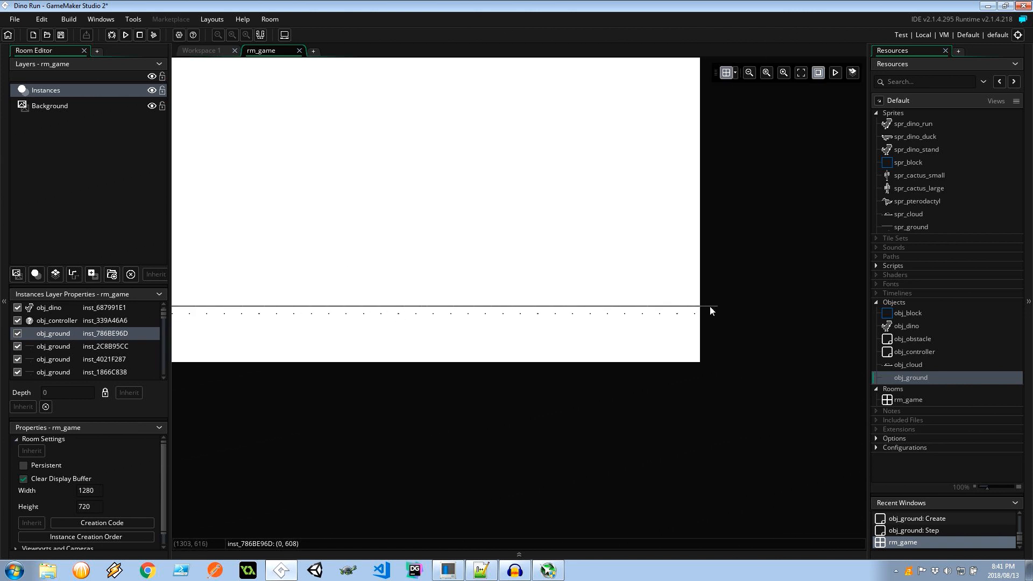
pyautogui.moveTo(512, 256)
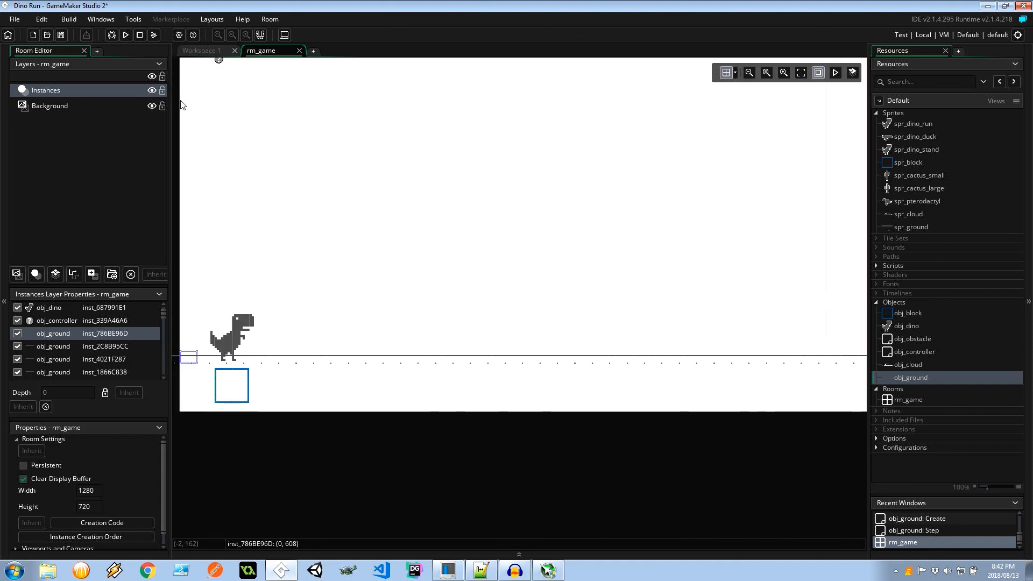
# Close the rm_game room editor and run the game to watch the varied ground tiles scroll.
pyautogui.click(299, 50)
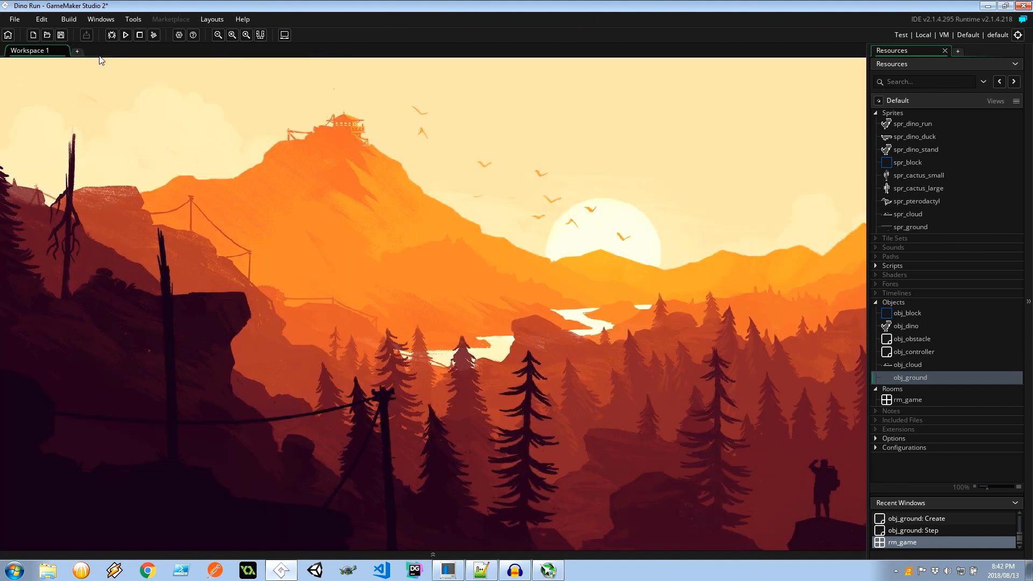
pyautogui.click(125, 35)
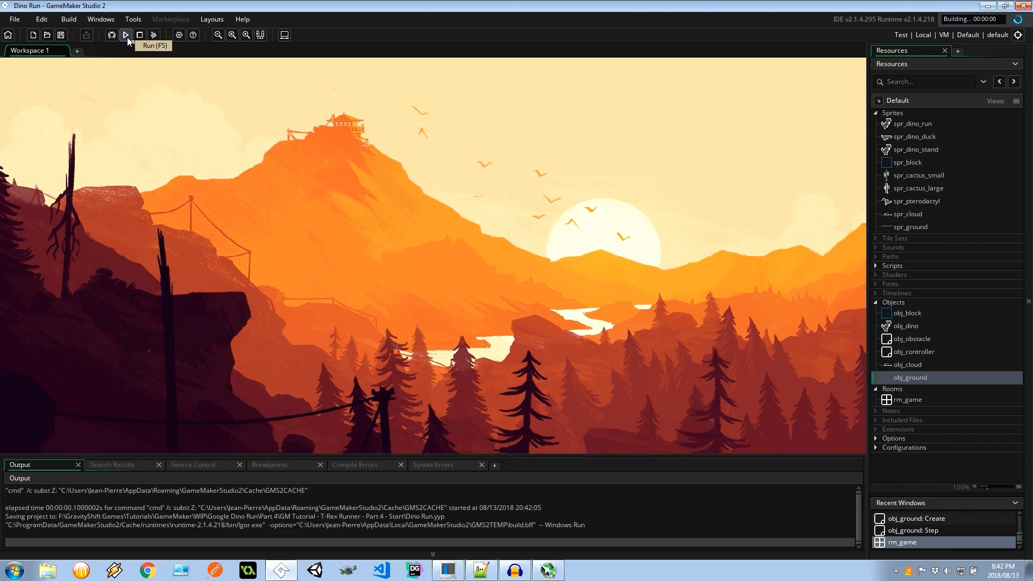
pyautogui.click(126, 35)
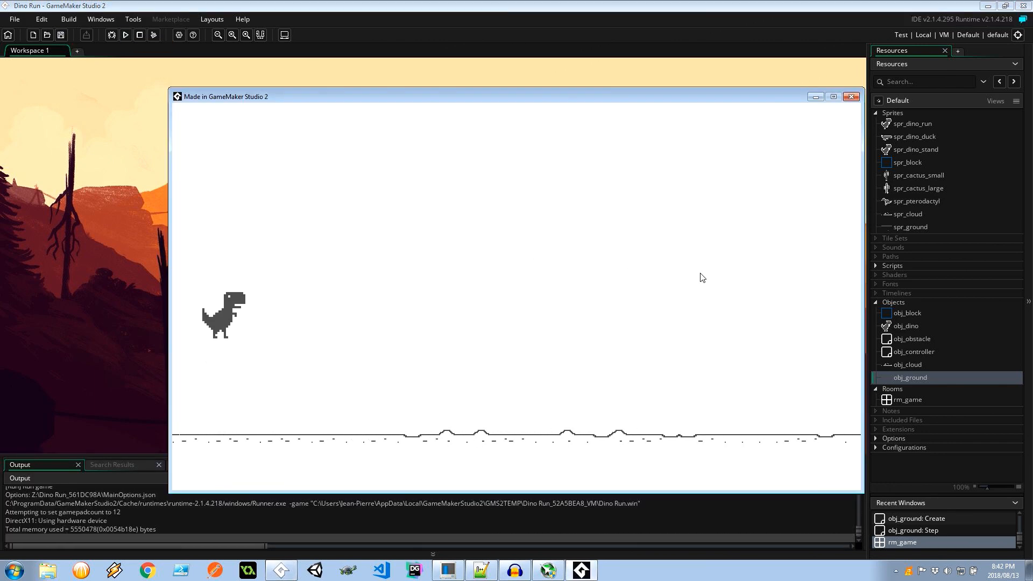